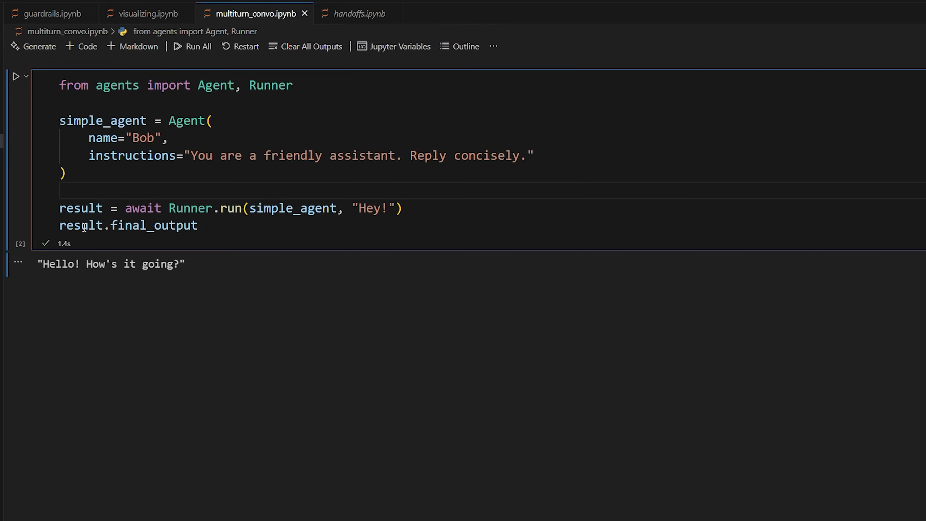
- Replace final_output with a result.to_input_list() call on the cell's last line
double_click(153, 225)
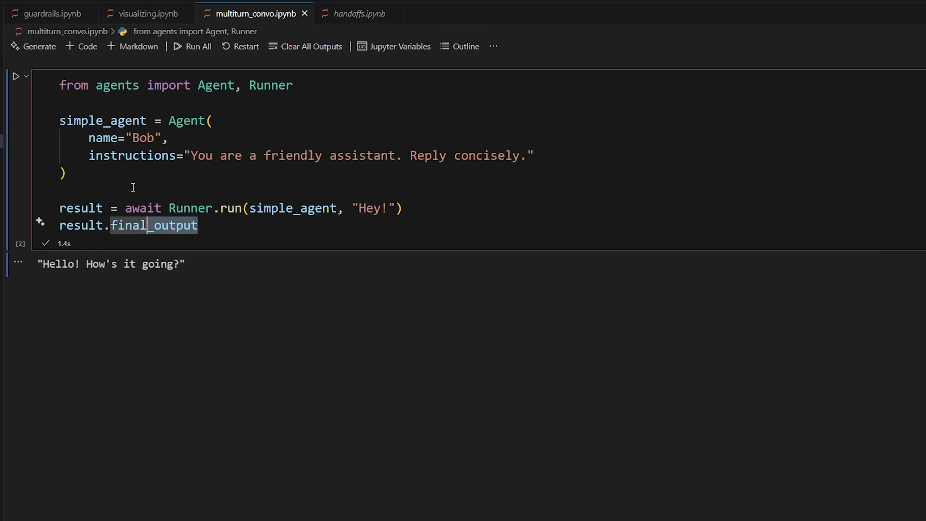
mouse_move(154, 225)
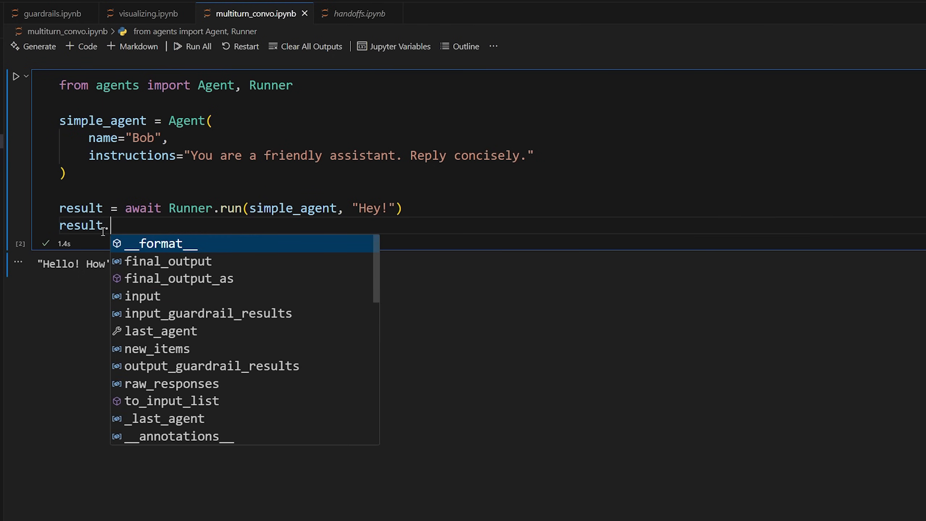
type("to")
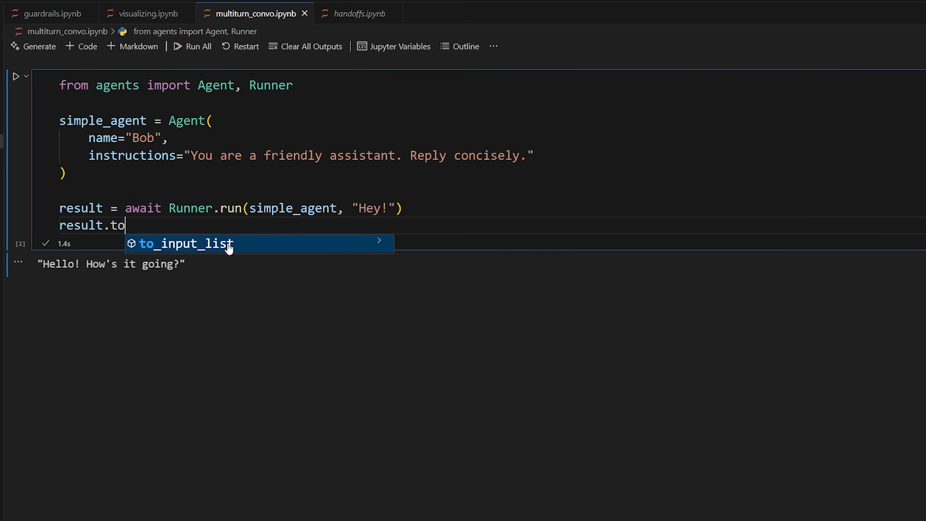
left_click(184, 244)
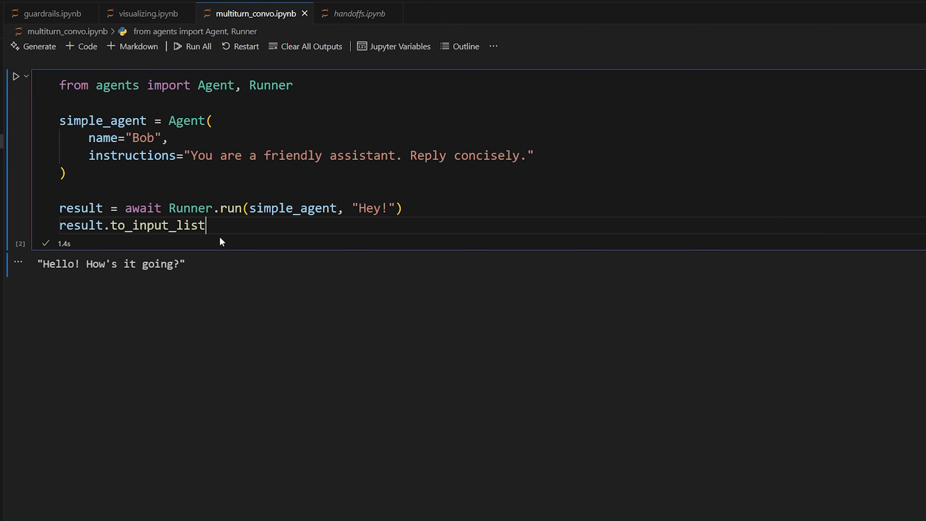
type("()")
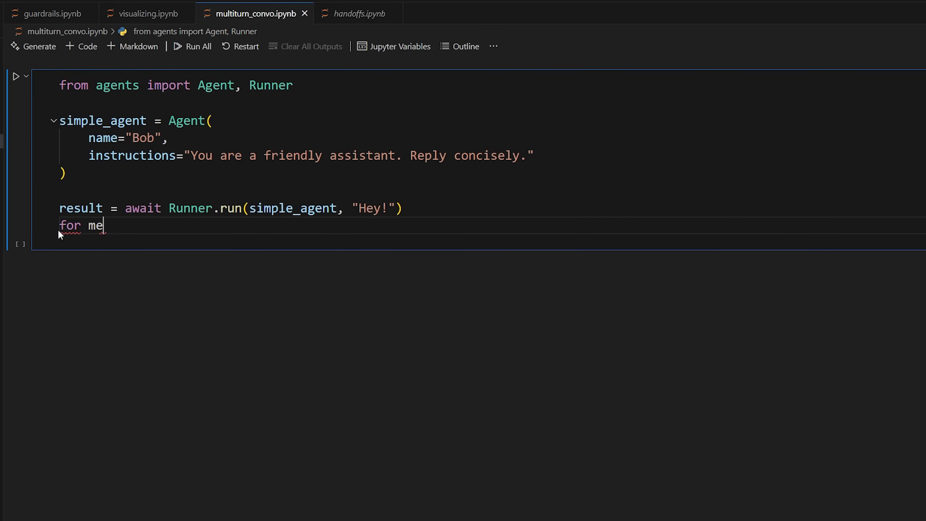
- Complete 'for message in result.to_input_list(): print(message)' and run the cell
type("ssge in result.to_input_list():")
type("print(message)")
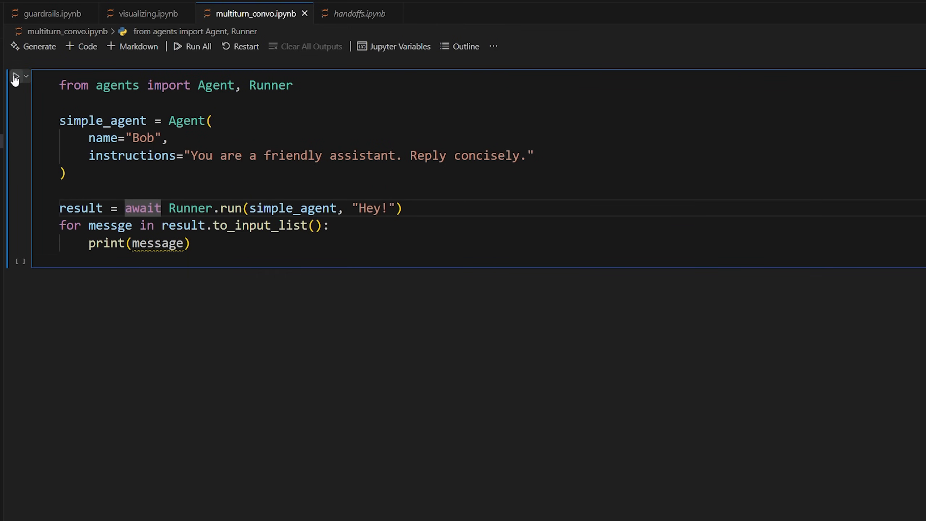
left_click(14, 76)
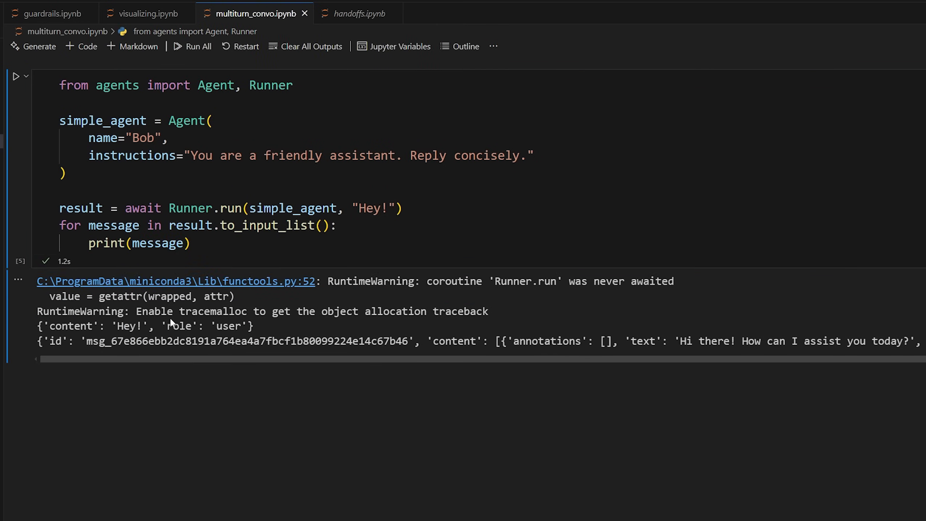
mouse_move(224, 332)
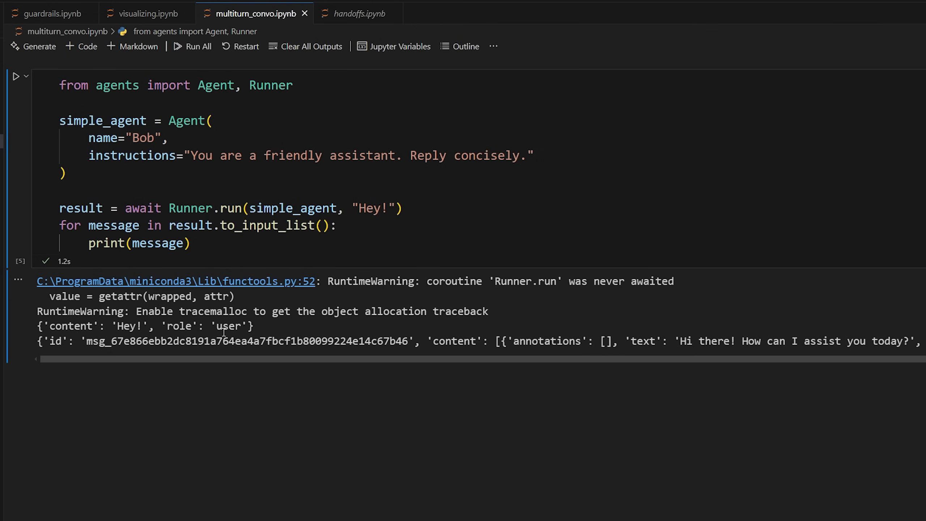
- Inspect the printed messages, locating the user and assistant roles in the output
double_click(375, 207)
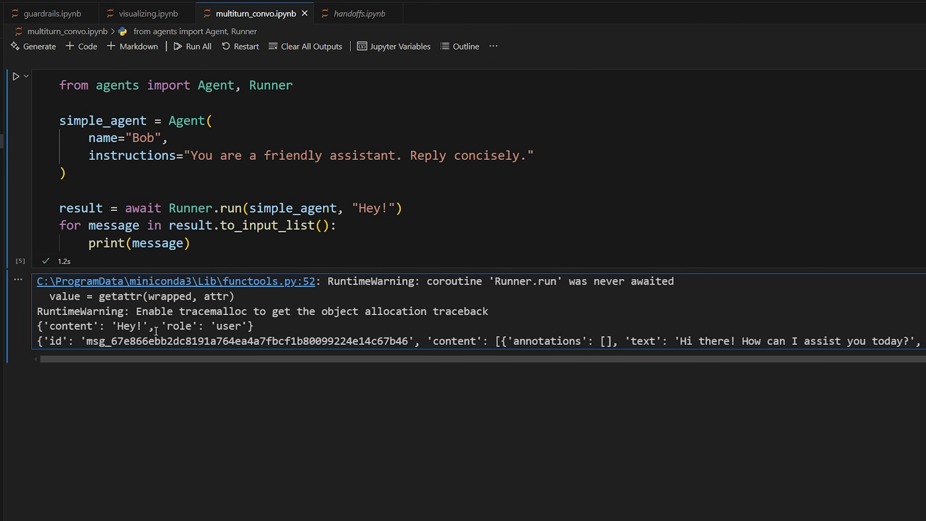
scroll("right", 3)
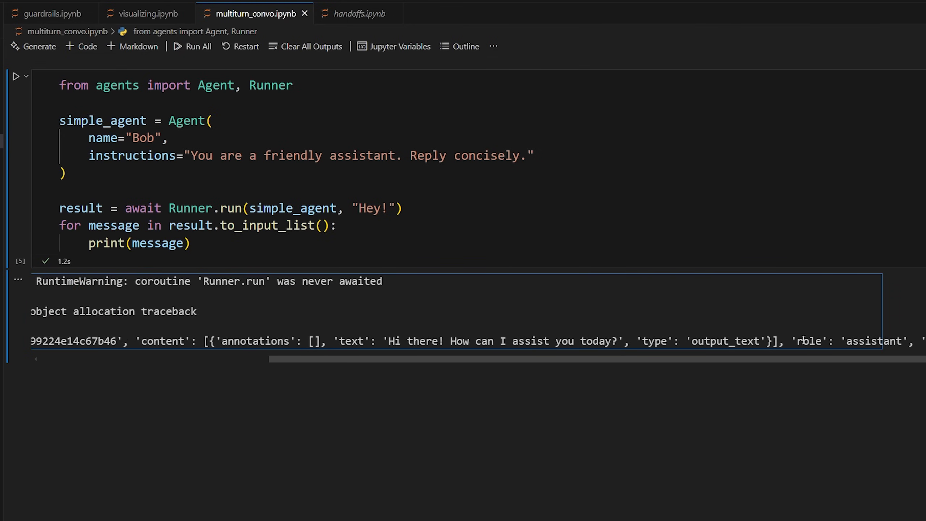
double_click(874, 340)
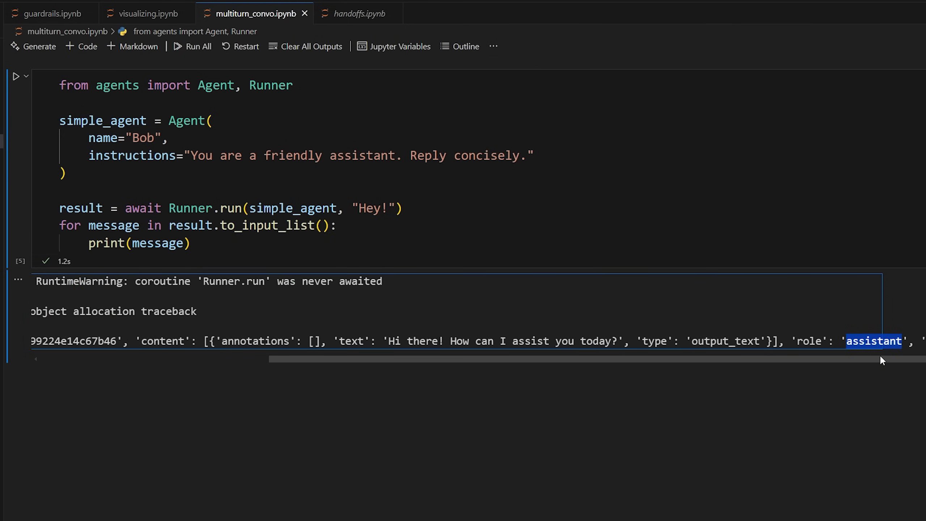
scroll("left", 3)
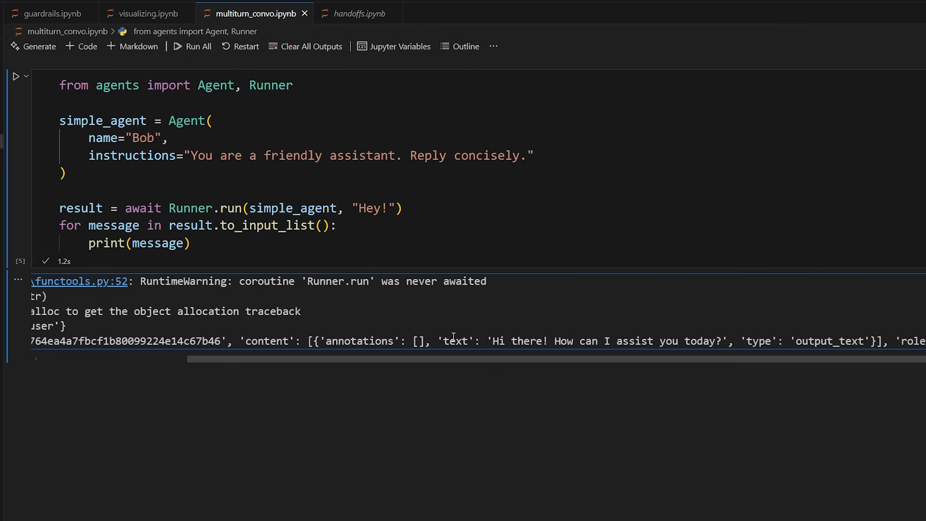
mouse_move(738, 341)
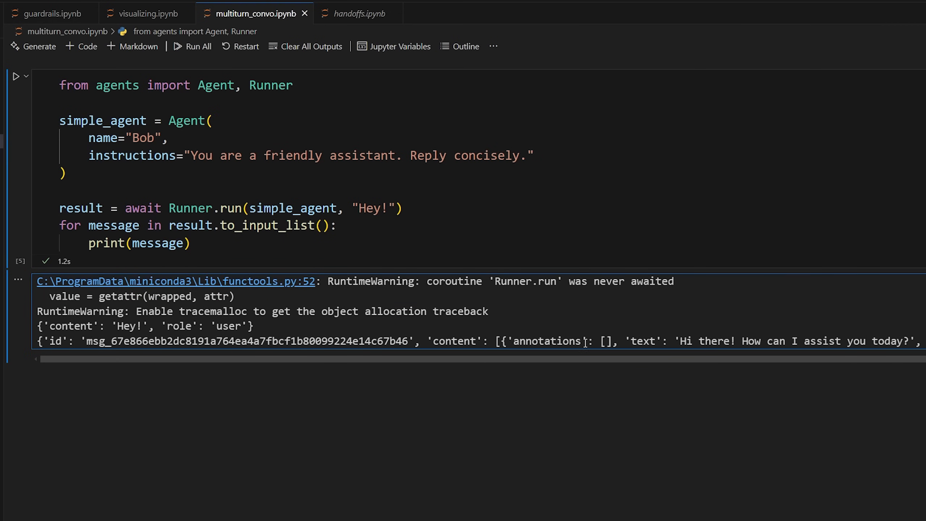
mouse_move(527, 272)
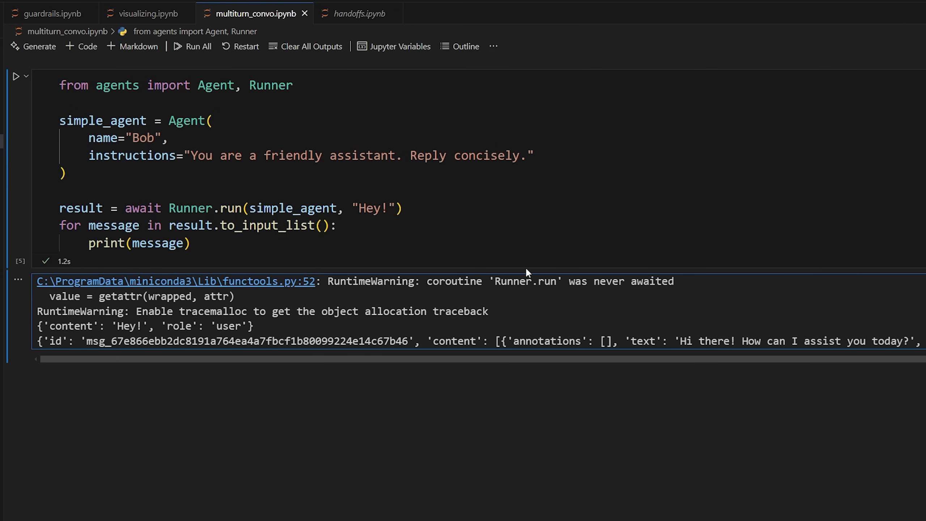
mouse_move(225, 329)
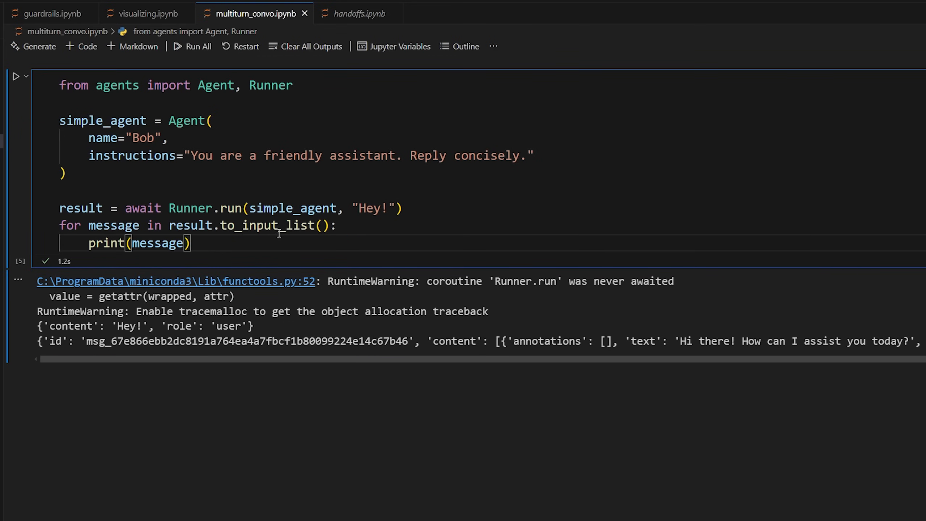
mouse_move(228, 261)
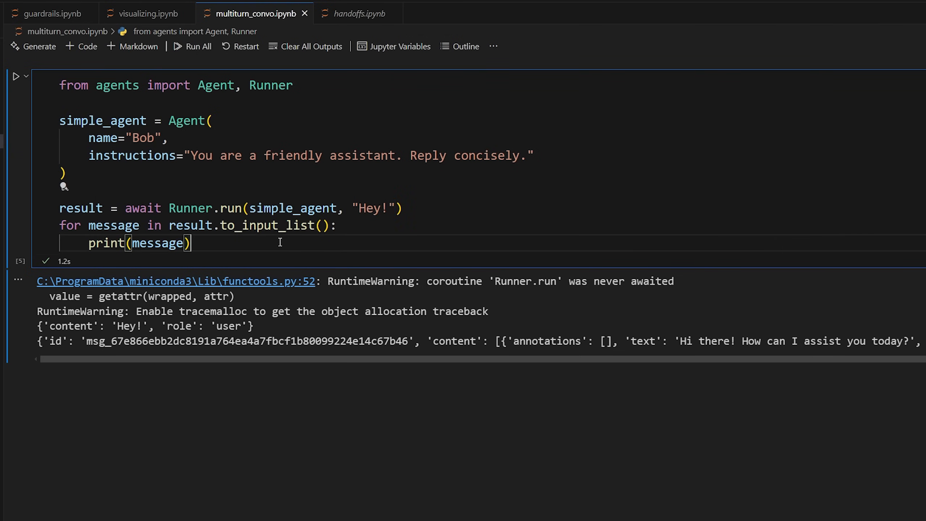
mouse_move(146, 217)
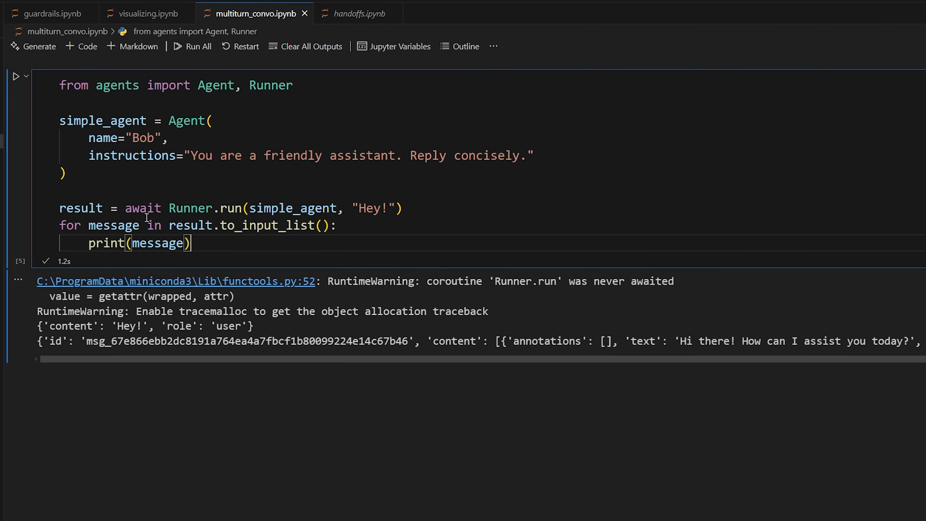
- Declare convo: list[TResponseInputItem] with the import accepted and an empty dict entry
type("convo:")
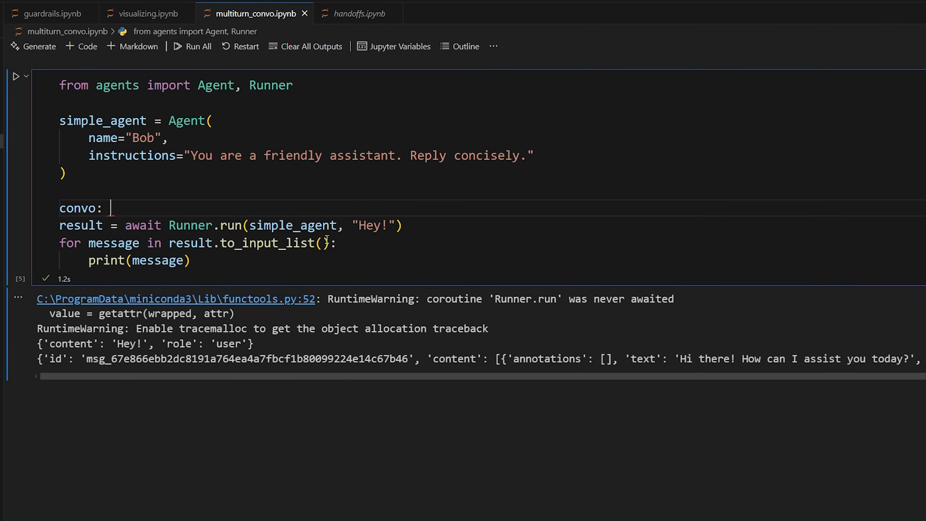
type("list]")
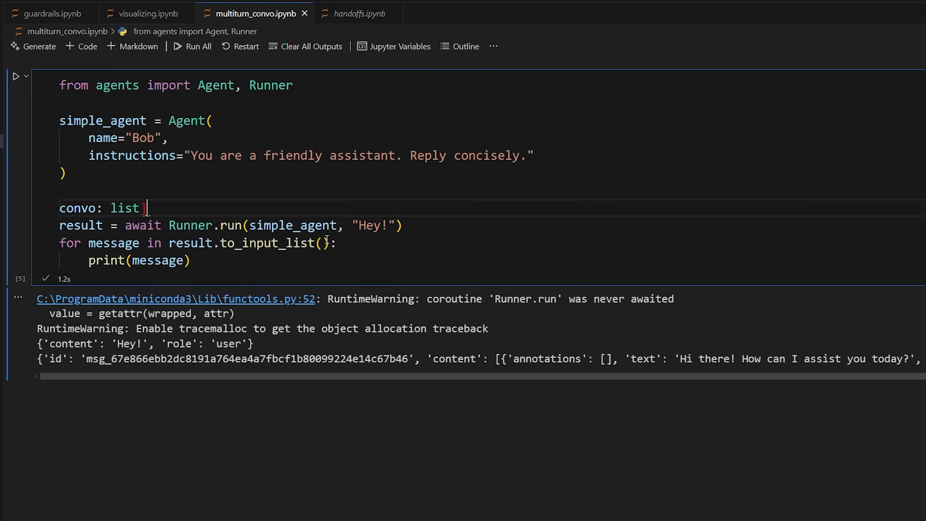
type("[T")
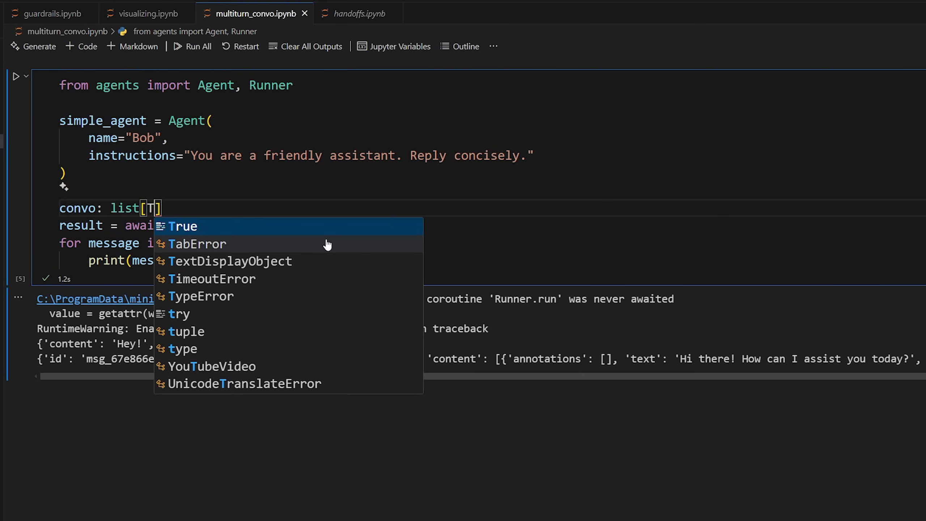
type("ResponseInputItem")
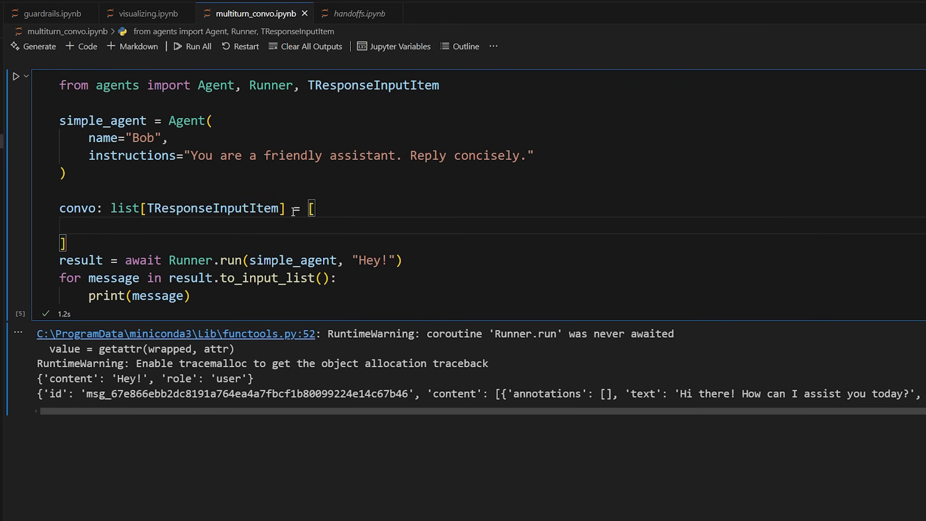
type("{}")
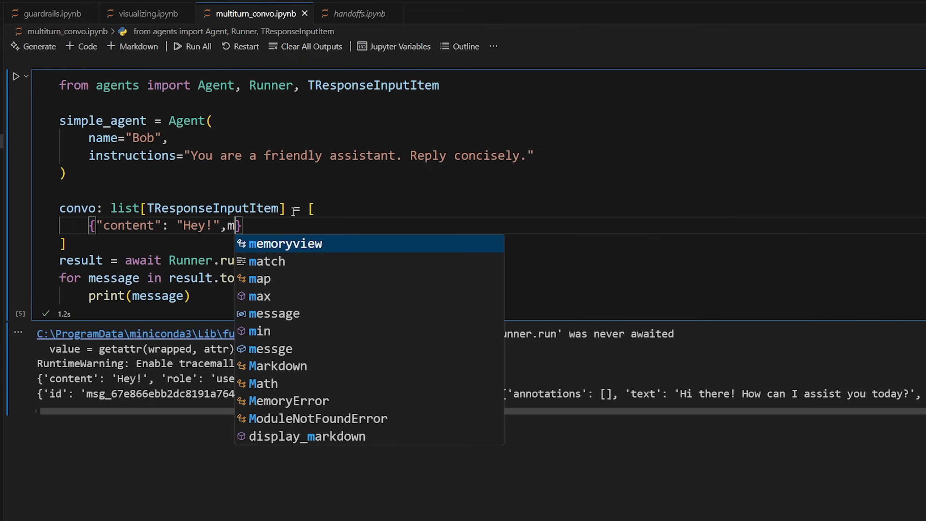
- Fill convo with a user 'Hey!' message dict and an assistant reply dict with role keys
type("\"role\": \"user")
type("{\"content\": \"Hey! How are you? How can I help you today?")
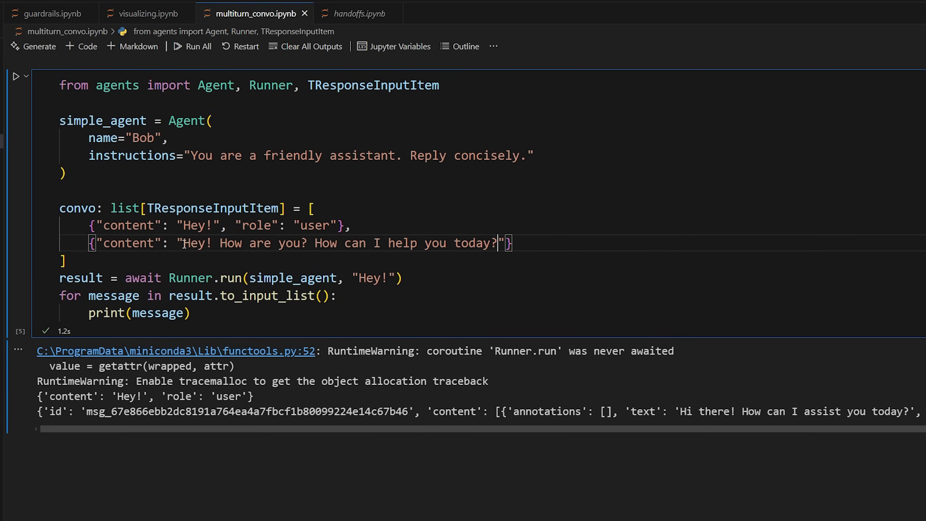
type(",")
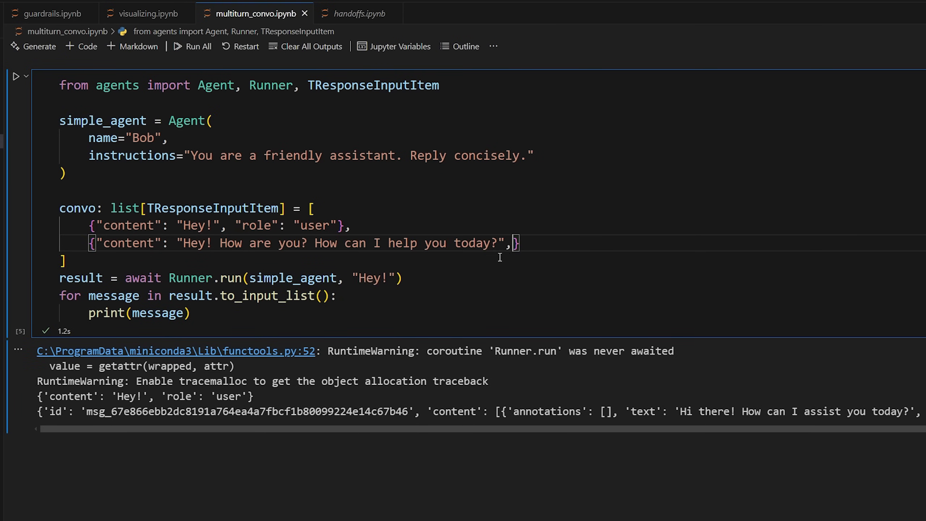
type(", \"role\"")
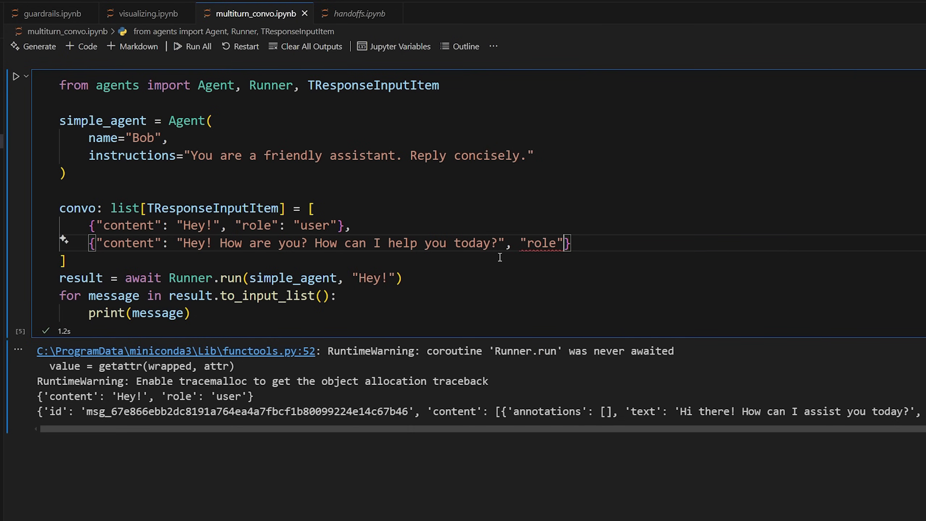
type(": \"assistant\"")
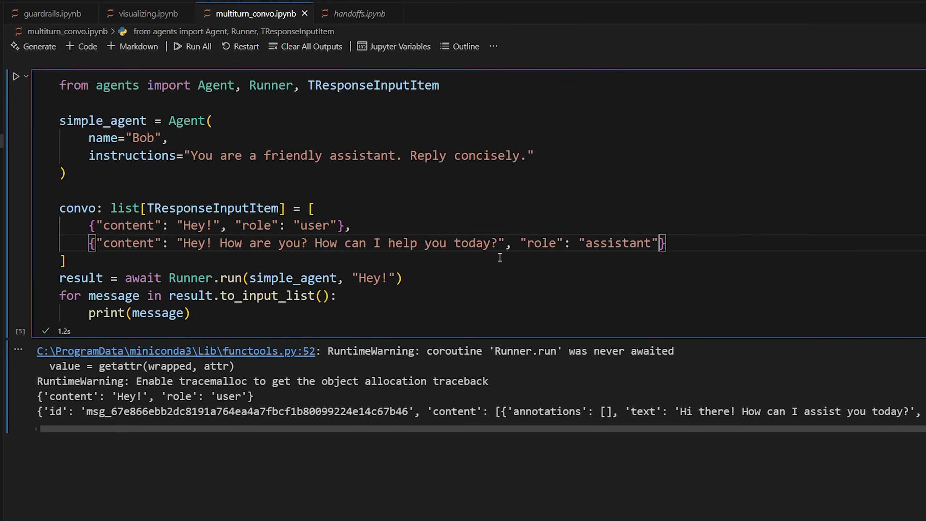
double_click(230, 244)
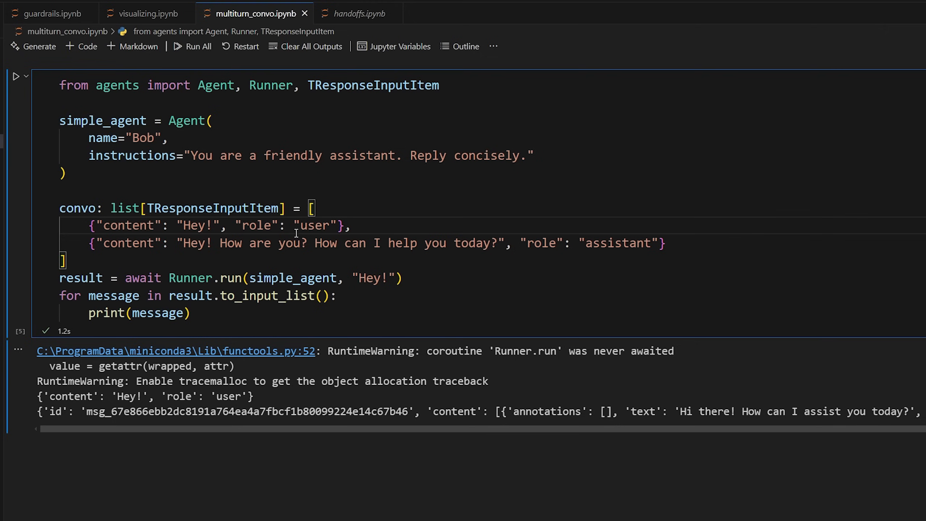
mouse_move(154, 262)
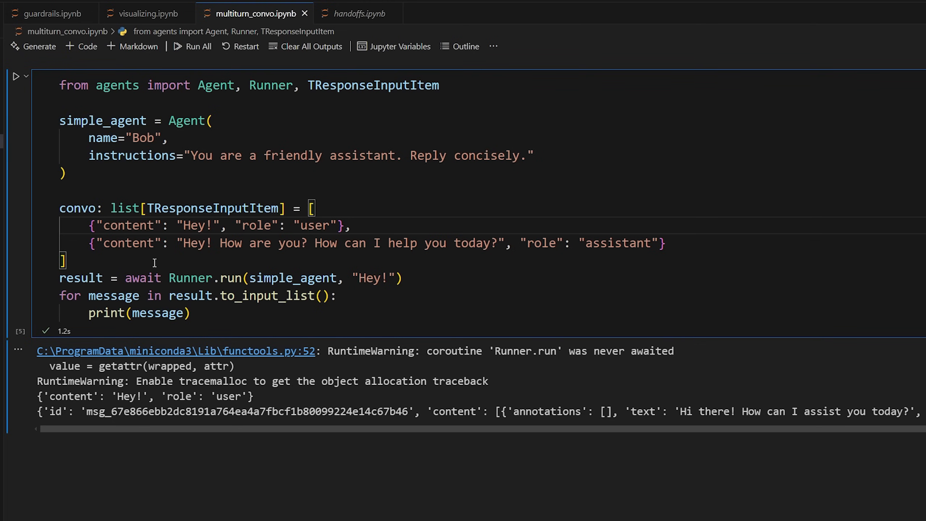
- Pass the convo list to Runner.run in place of the literal "Hey!" string
double_click(76, 207)
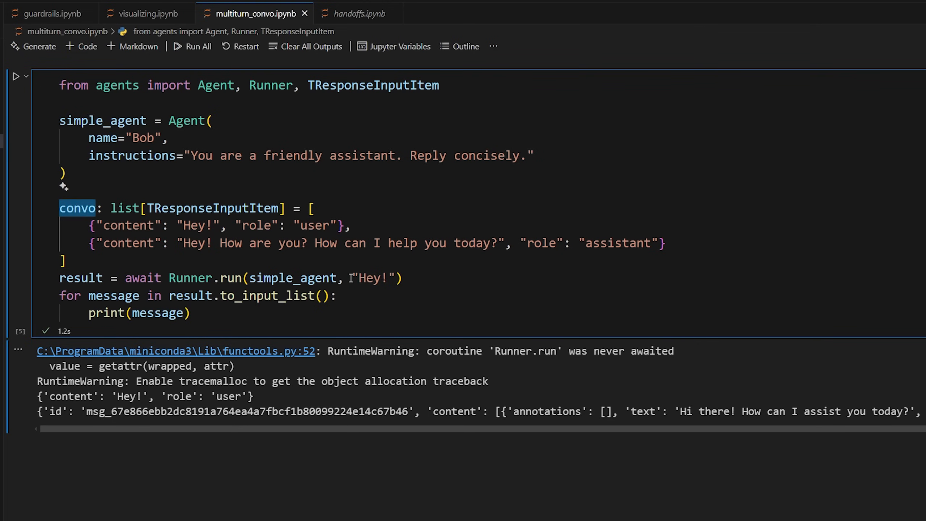
double_click(372, 277)
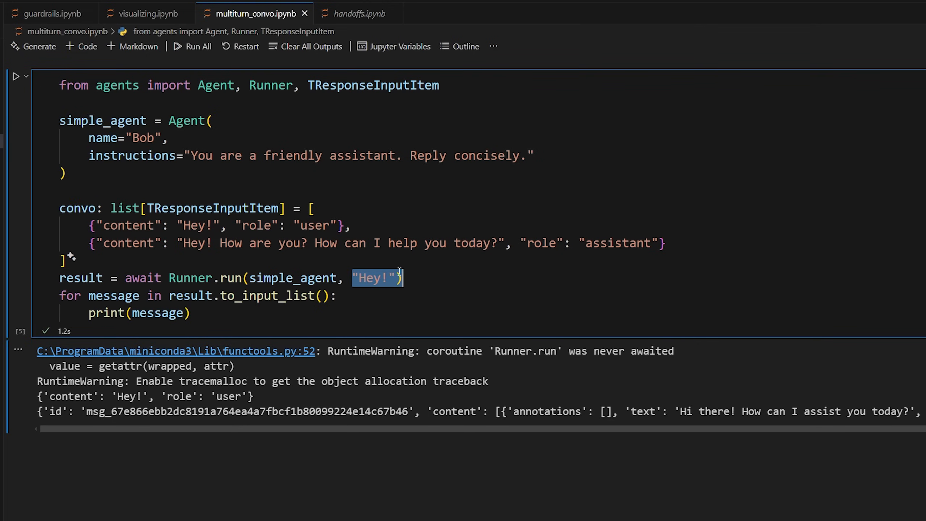
type("convo")
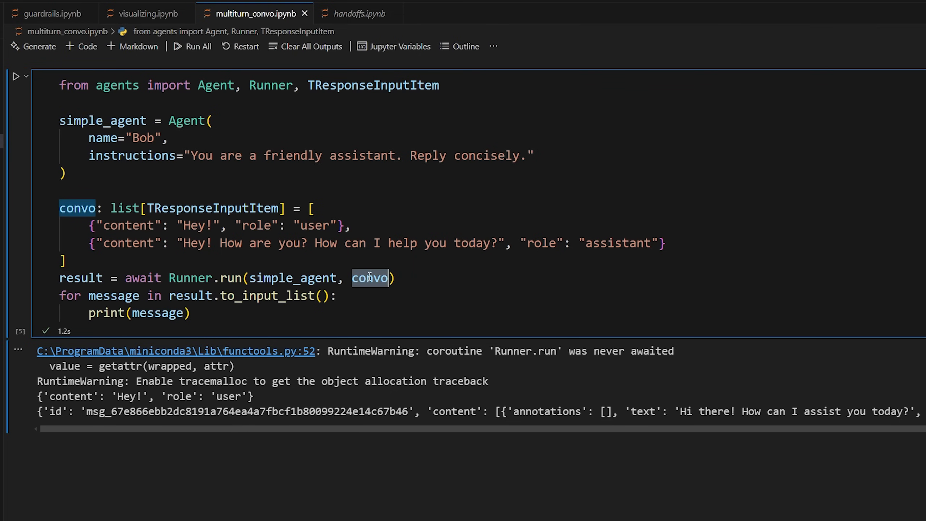
mouse_move(232, 278)
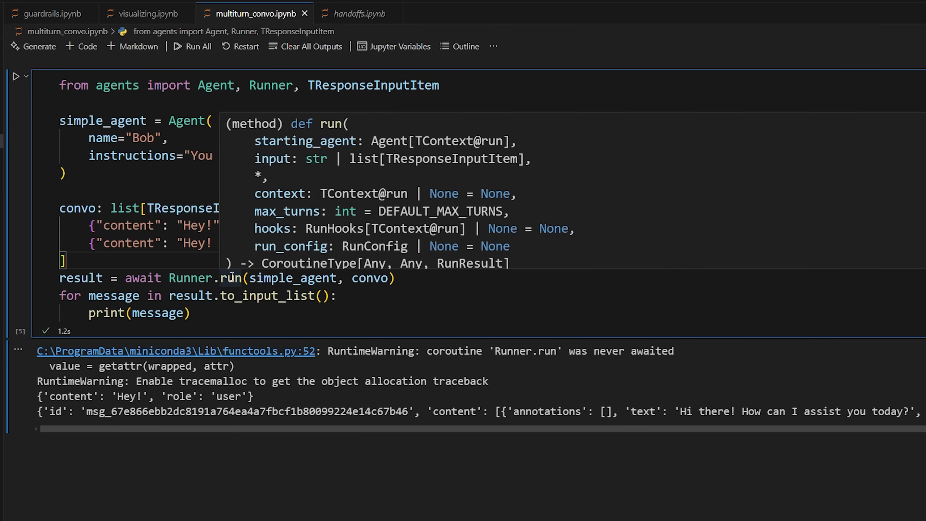
mouse_move(311, 167)
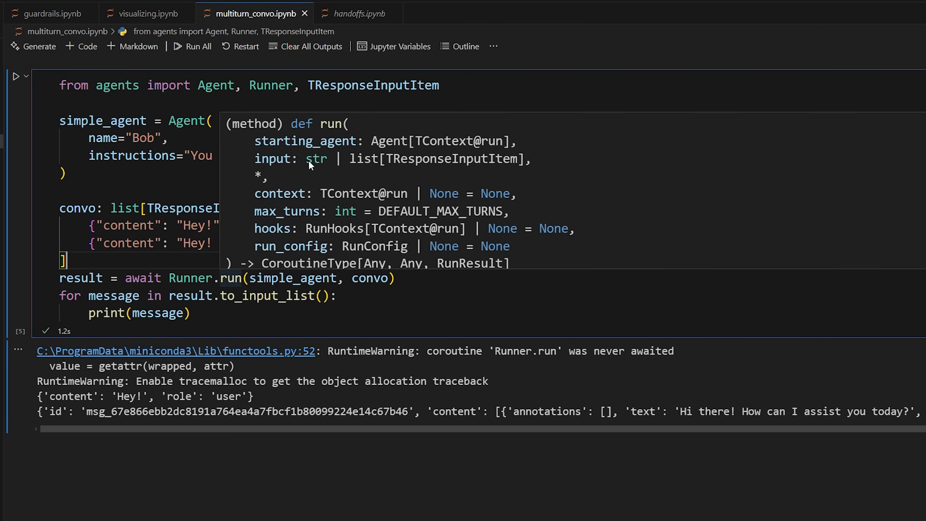
mouse_move(413, 301)
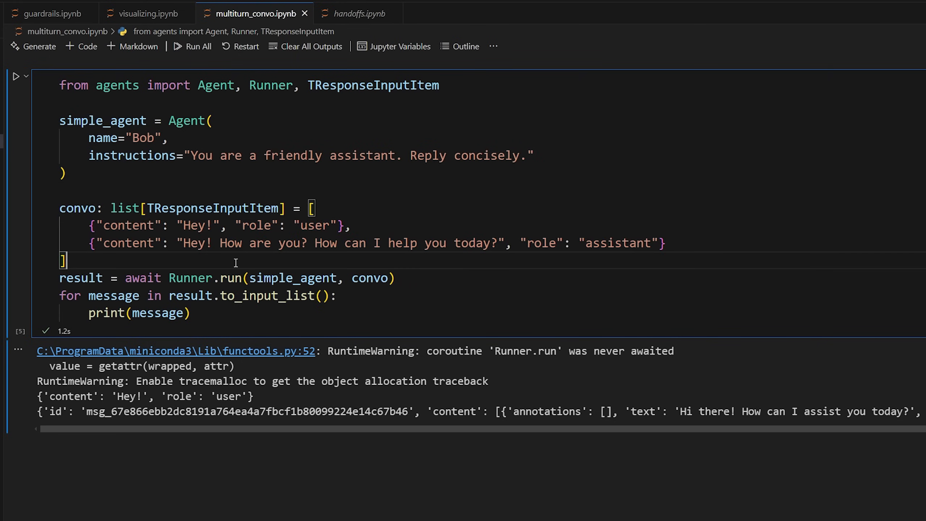
- Rerun the cell with the conversation history and inspect the role keys in the output
left_click(17, 76)
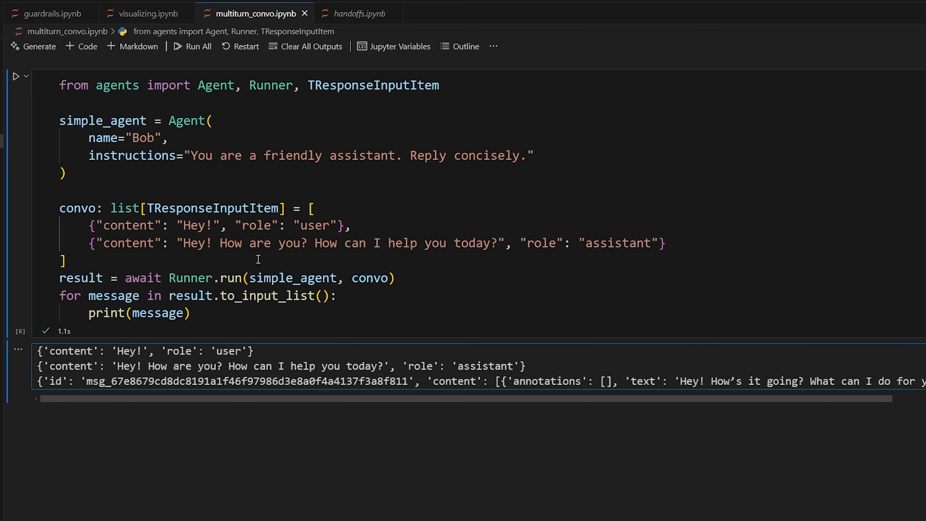
double_click(255, 225)
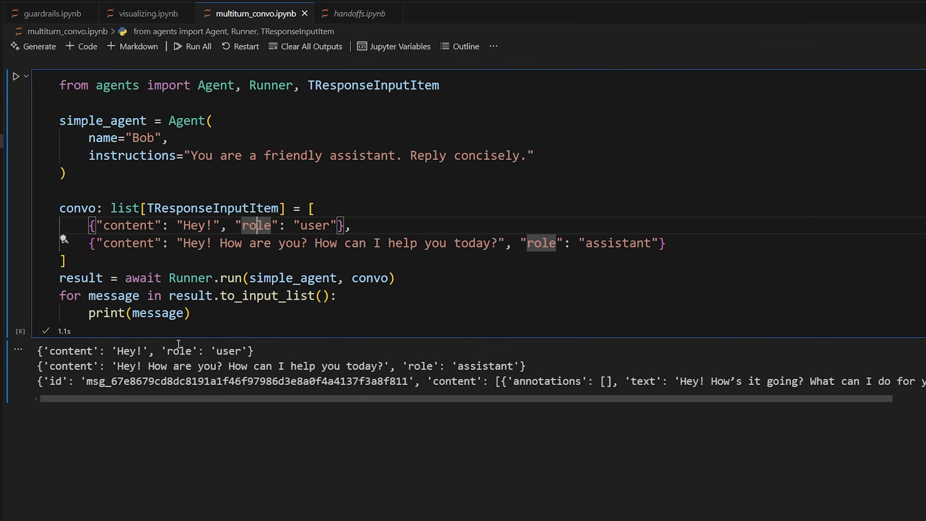
scroll("right", 3)
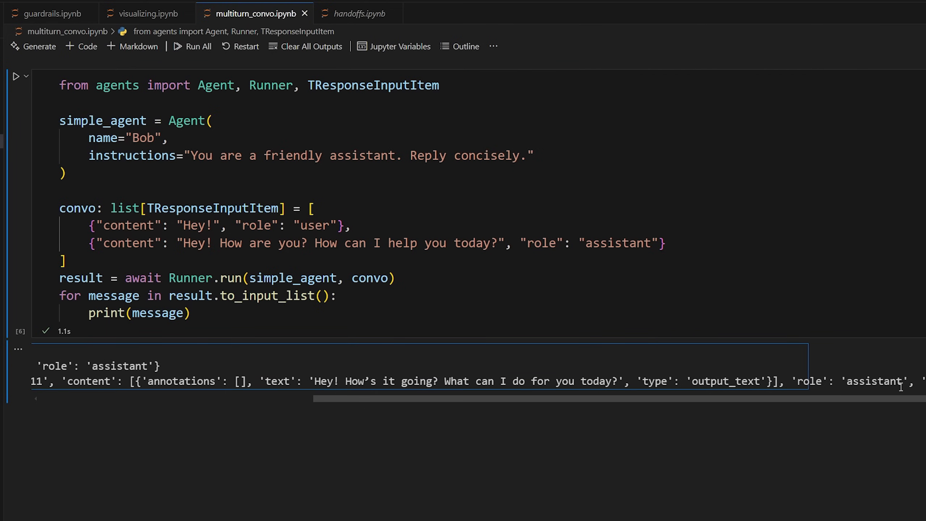
scroll("left", 3)
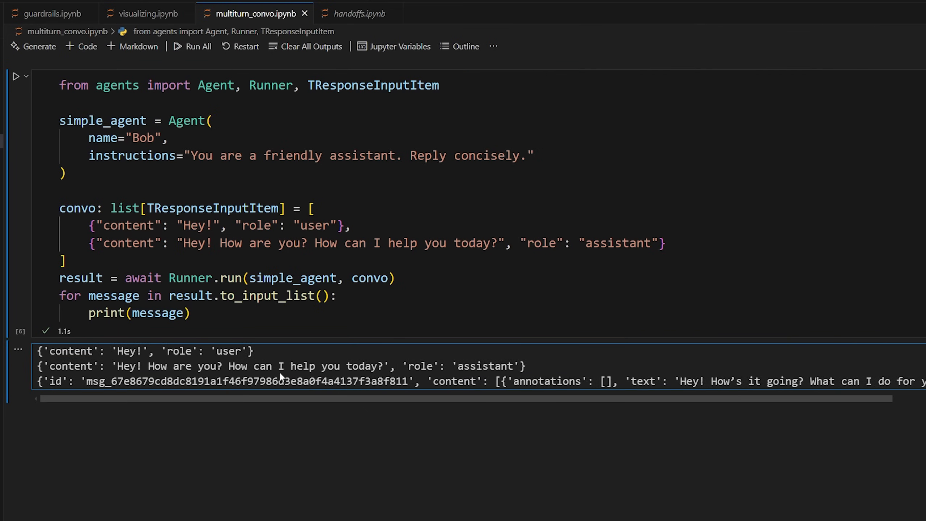
mouse_move(487, 366)
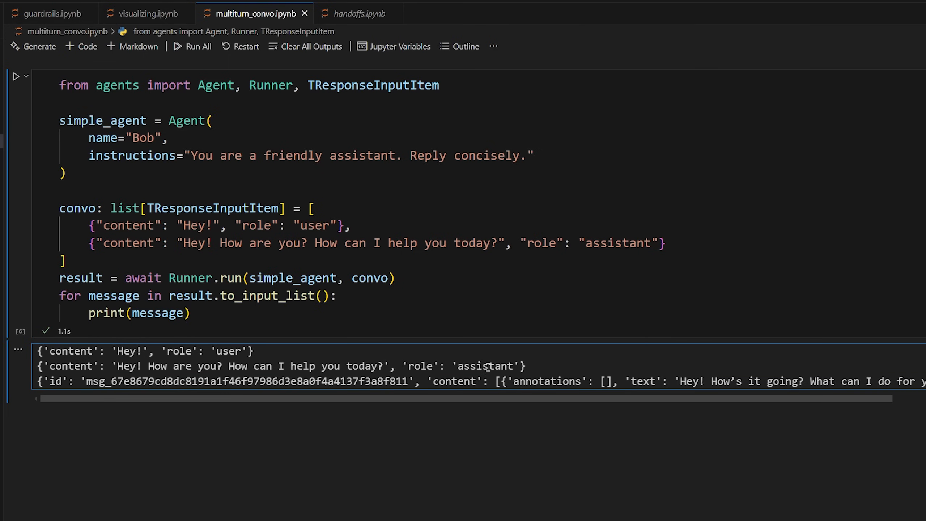
mouse_move(507, 366)
type(",")
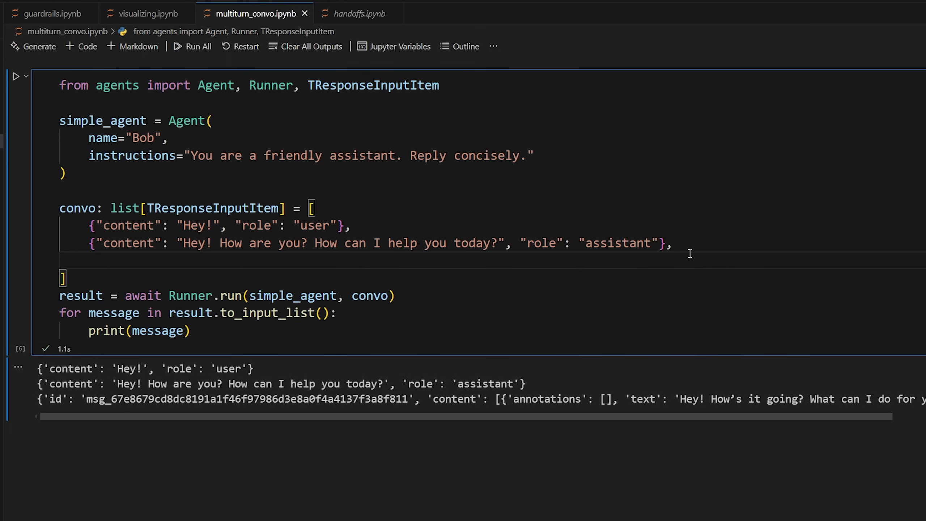
- Append a new user message 'Im having a bad day' to the convo list
type("{\"f\"}")
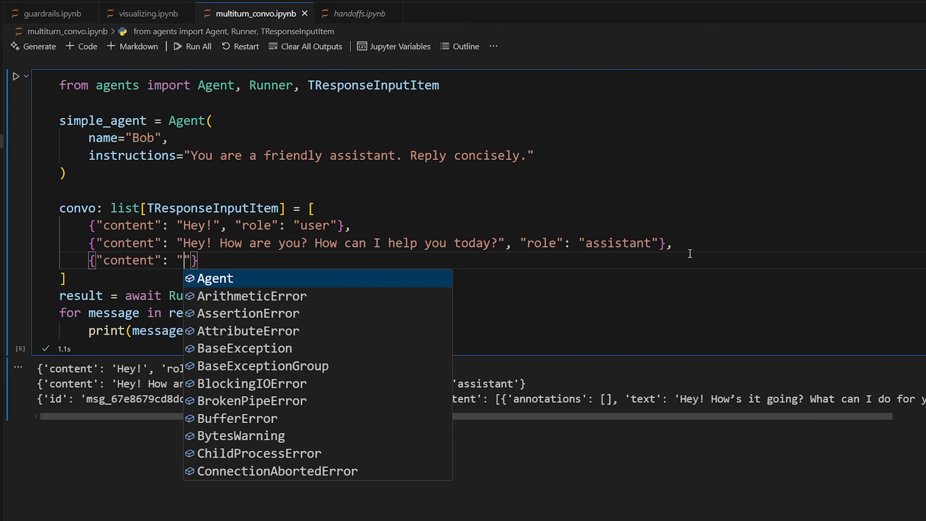
type("Im having a bad day\", \"role\": \"user")
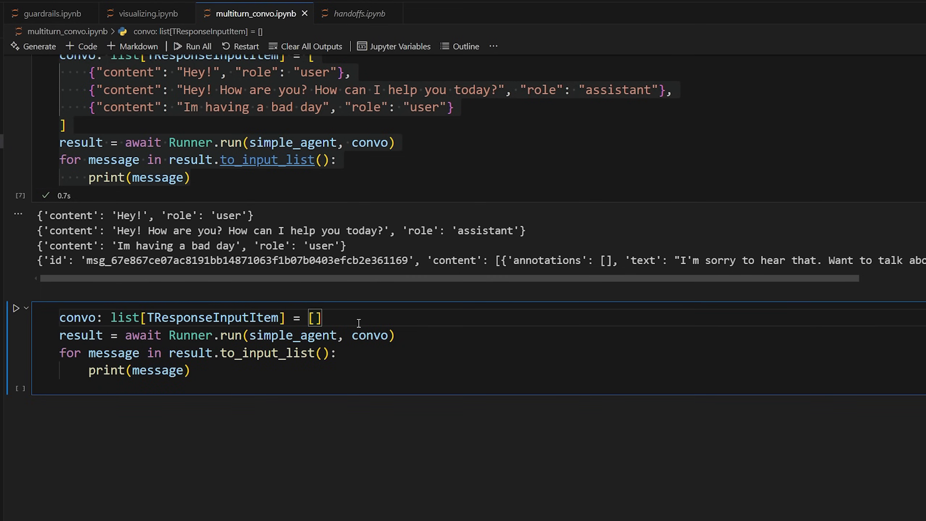
- Start a while True loop with a 'chatting with agent Bob' welcome print and a user_input = input() line
key("enter")
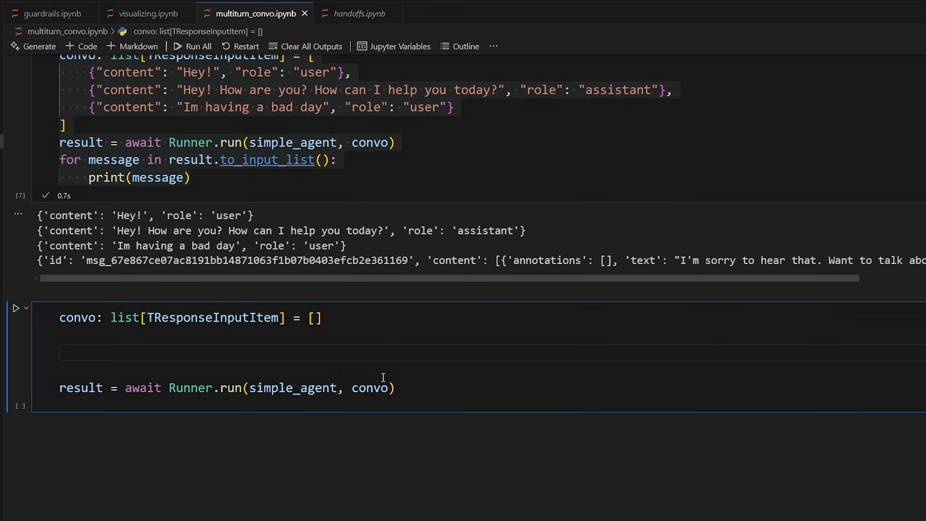
type("while")
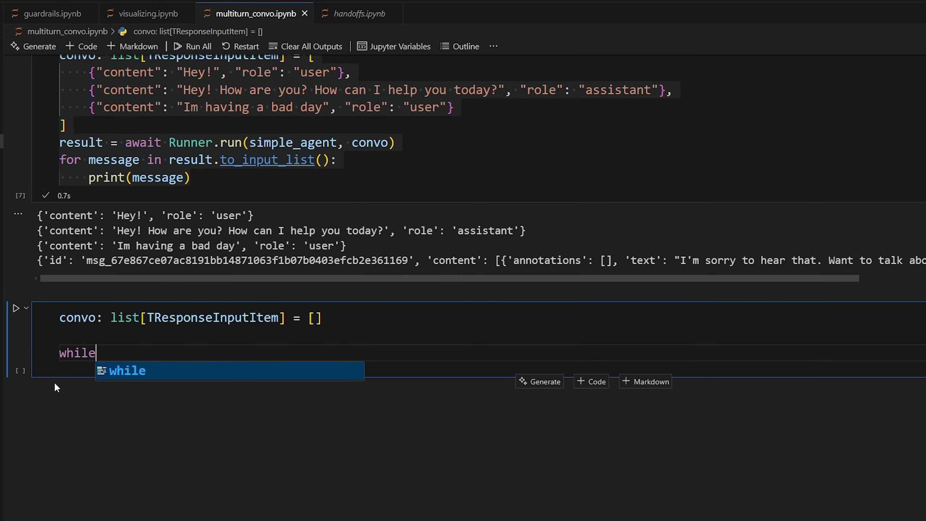
type("True:")
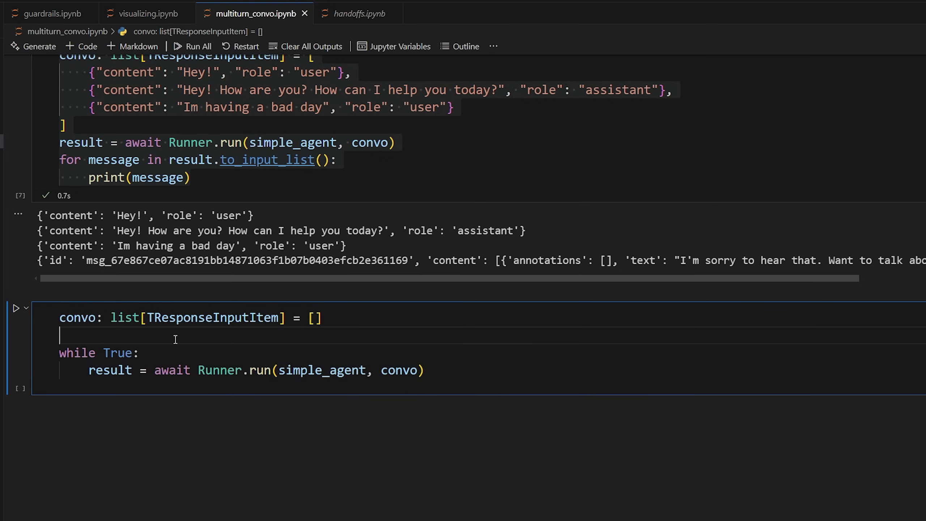
type("print(\"You are now chatting with agent Bob. Type 'exit' to end the conversation.\")")
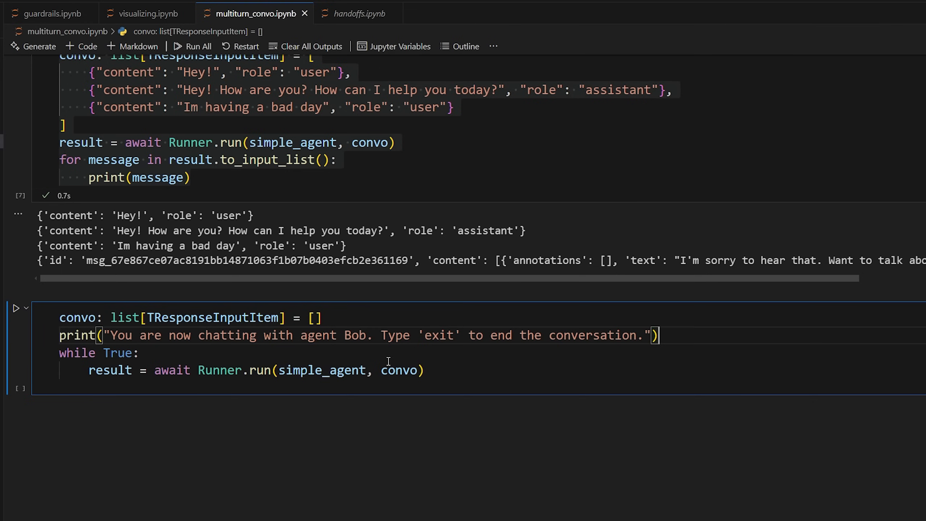
key("Enter")
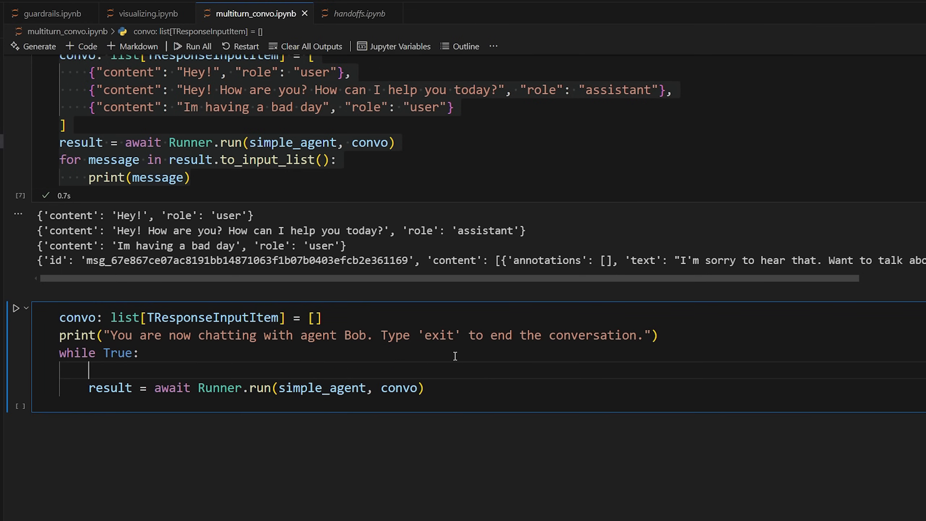
type("user_input = input(\"You:")
type("print(\"You: \" + user_input")
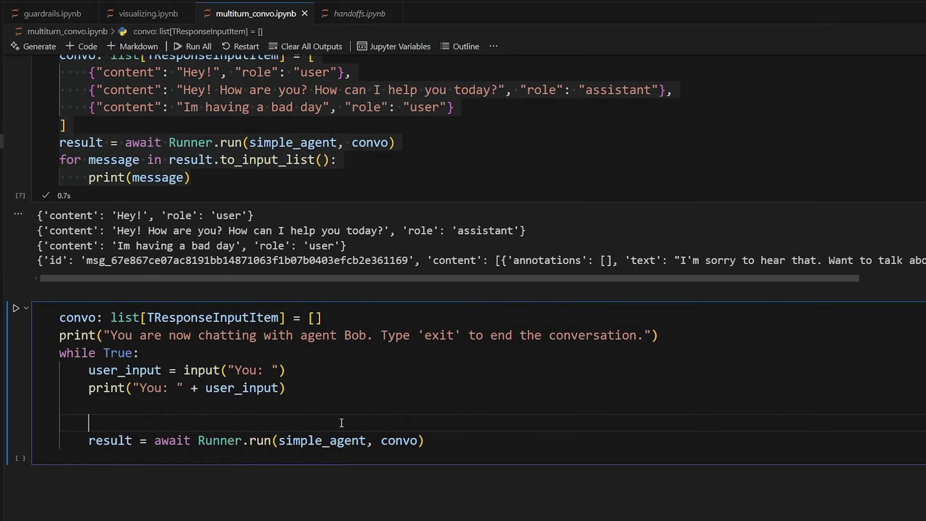
- Append the user message to convo, run simple_agent on it and print the Agent reply
type("convo")
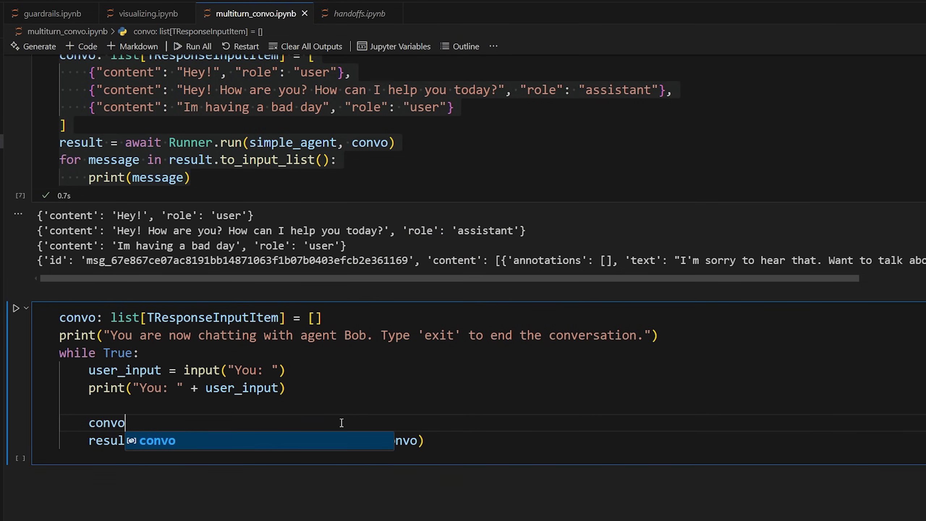
type(".append({\"content\": user_input")
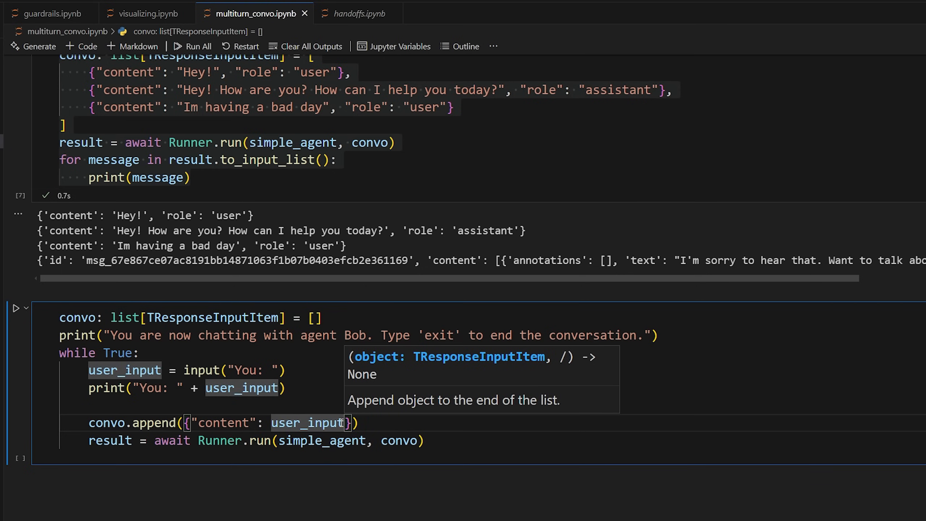
type(", \"role\"")
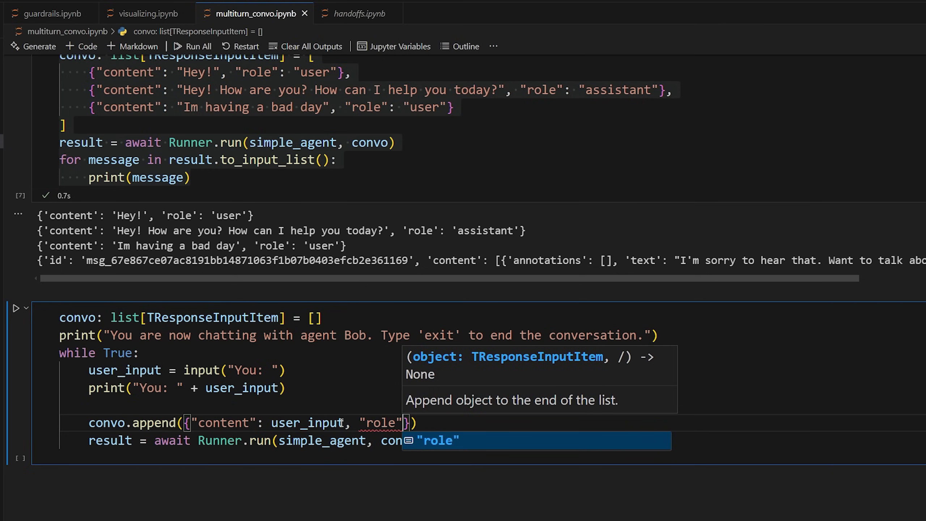
type("user\"")
type("print(f\"Agent: {result.final_output}\")")
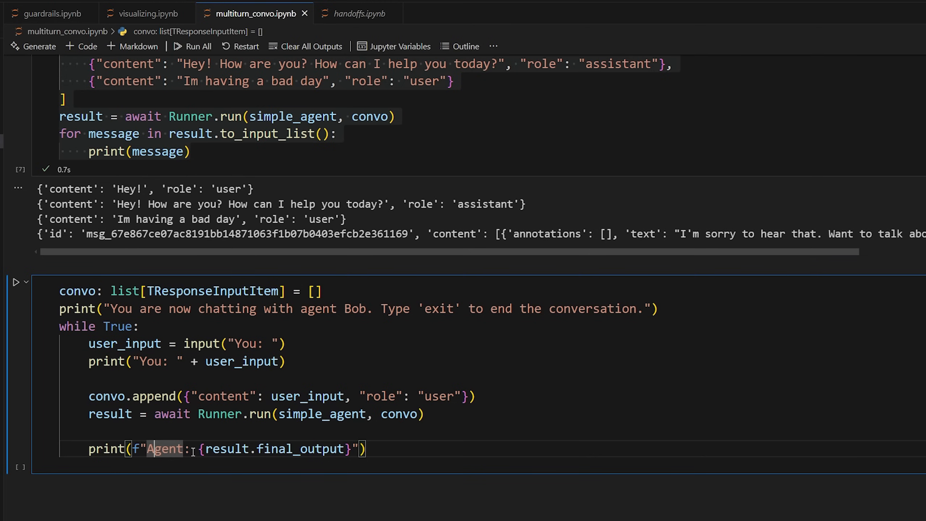
double_click(301, 448)
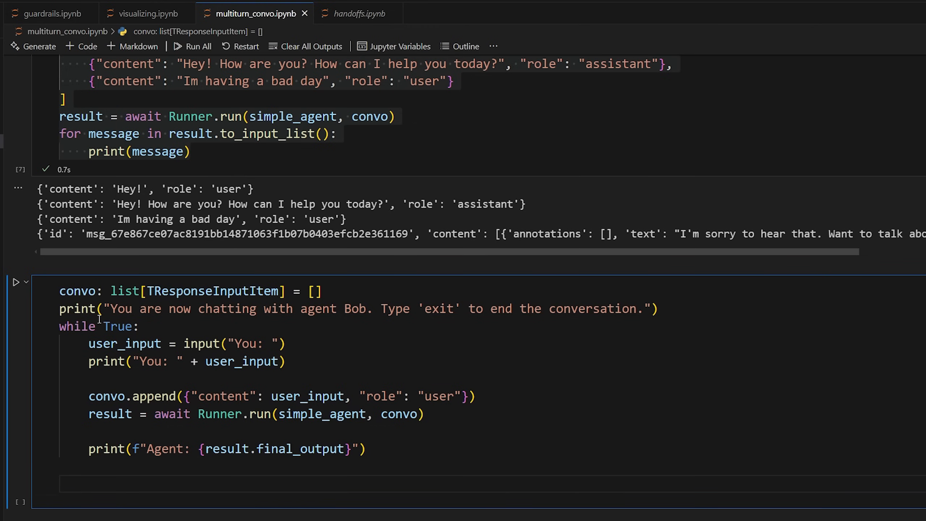
double_click(76, 291)
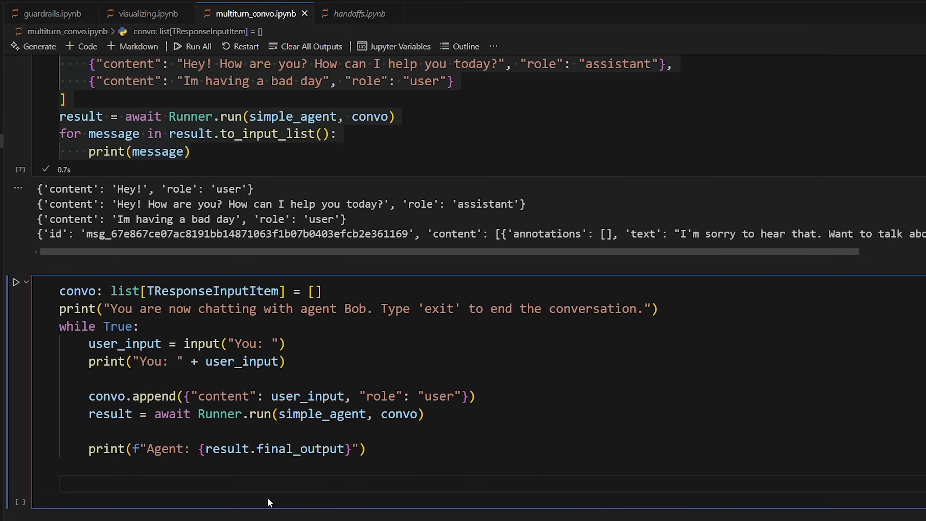
- Update convo from result.to_input_list() at the end of each loop turn
type("convo =")
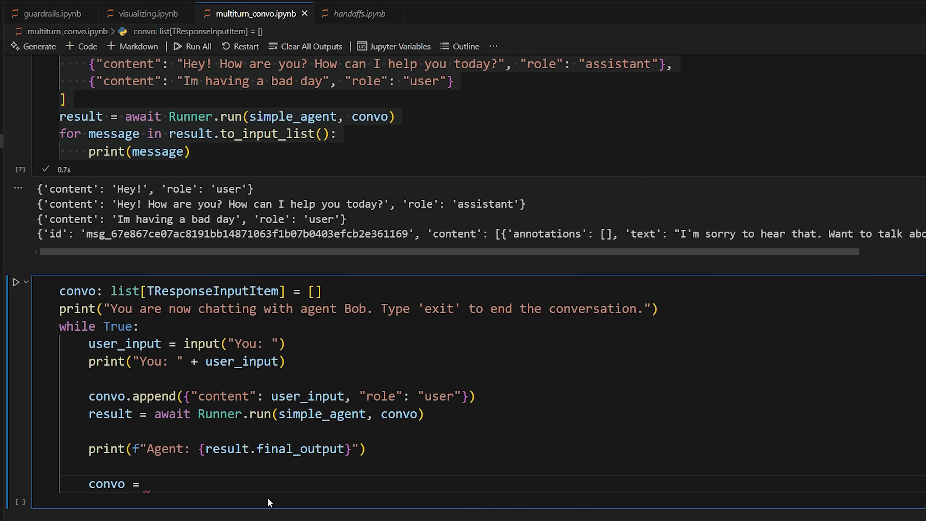
type("result.to_input_list)")
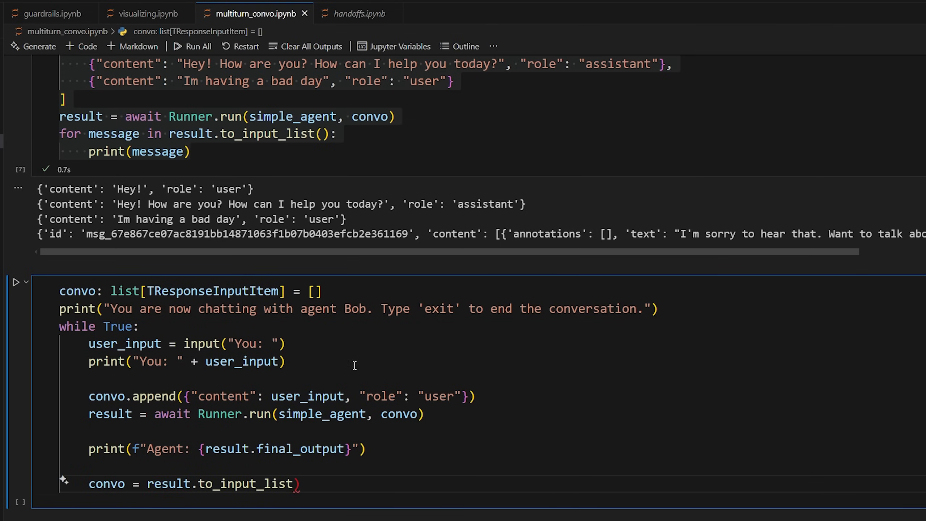
scroll("up", 3)
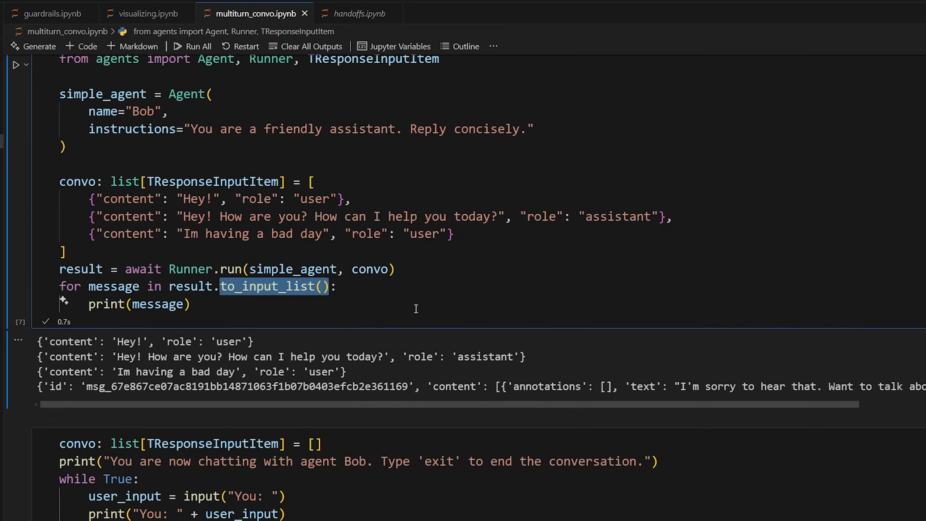
scroll("down", 3)
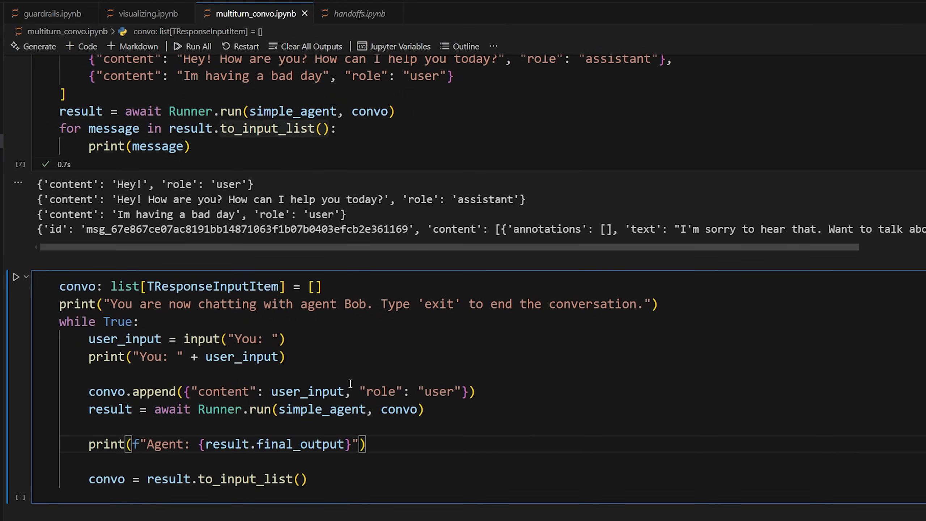
- Run the chat loop and ask 'what was my first message?', getting the reply that it was hey
left_click(18, 276)
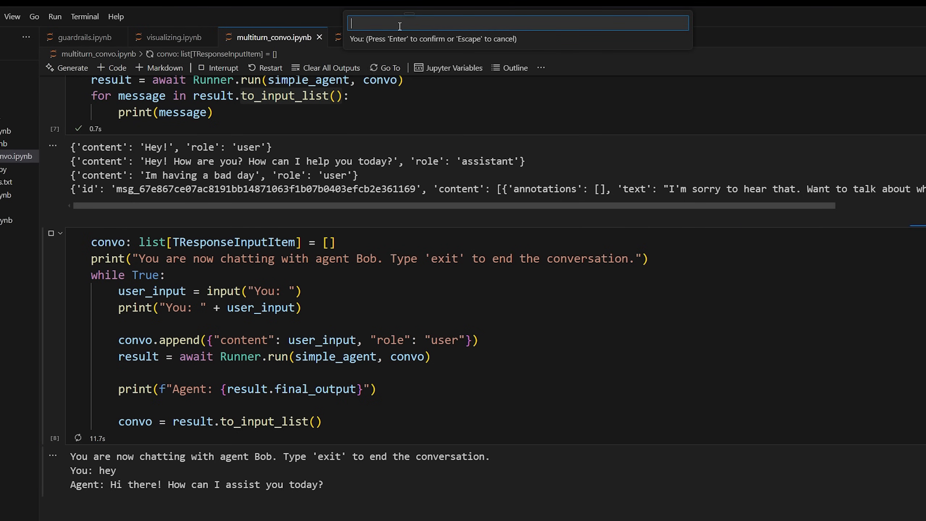
type("what was my")
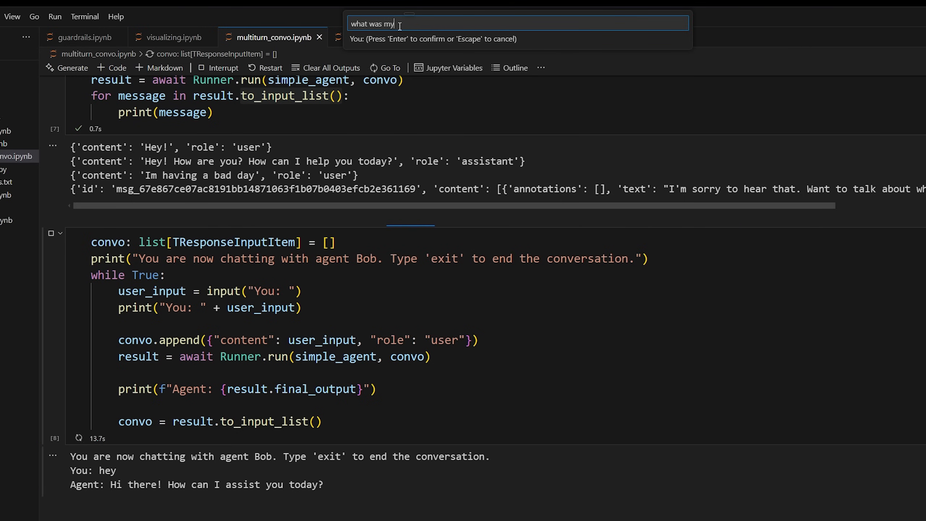
type("first message")
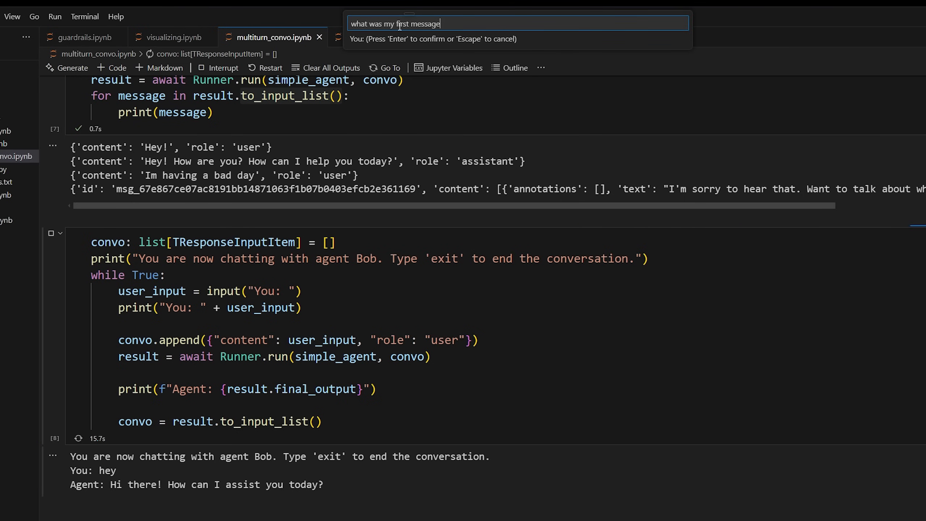
key("Return")
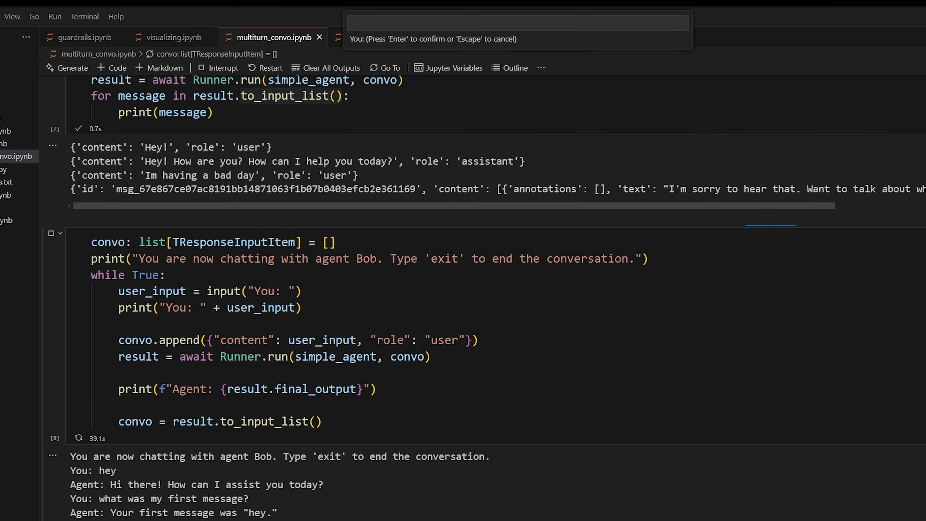
double_click(151, 291)
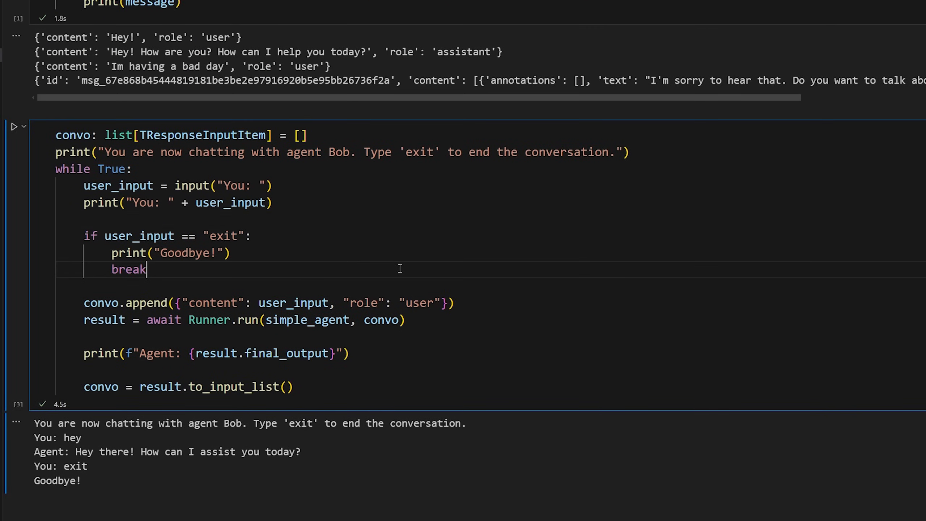
- Rerun the loop with the exit Goodbye check and review the triage_agent handoff instructions
scroll("up", 3)
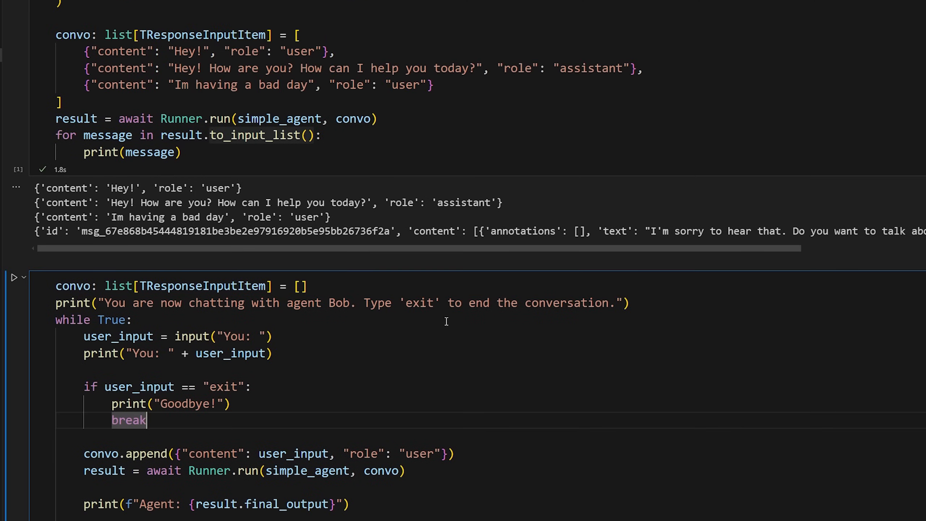
left_click(13, 276)
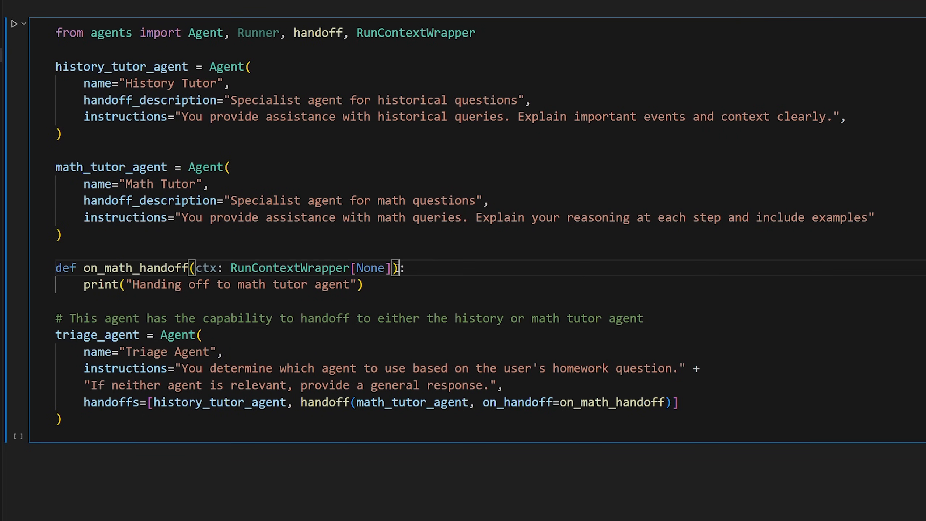
double_click(240, 368)
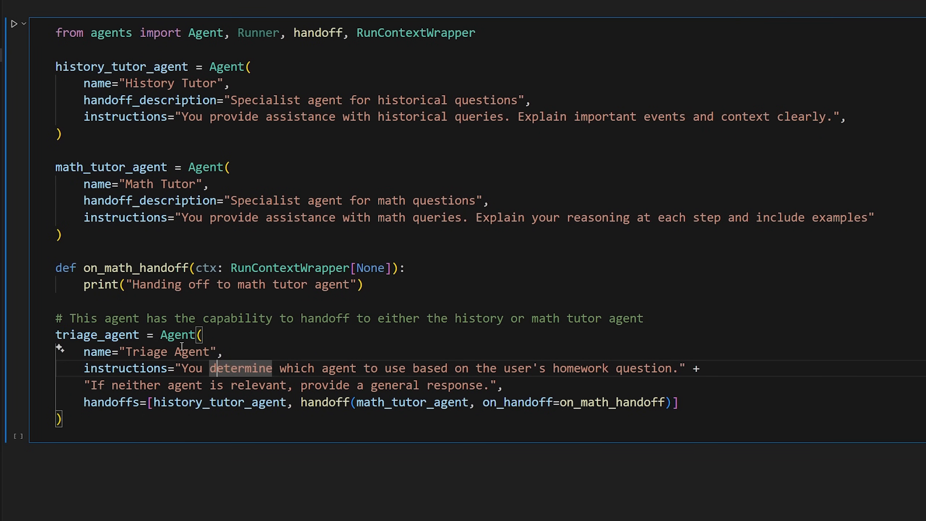
double_click(122, 66)
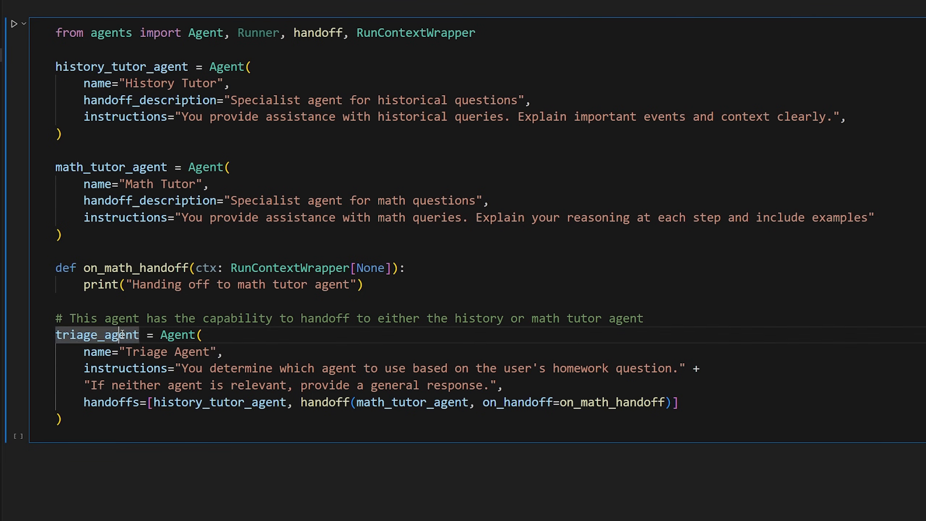
double_click(96, 335)
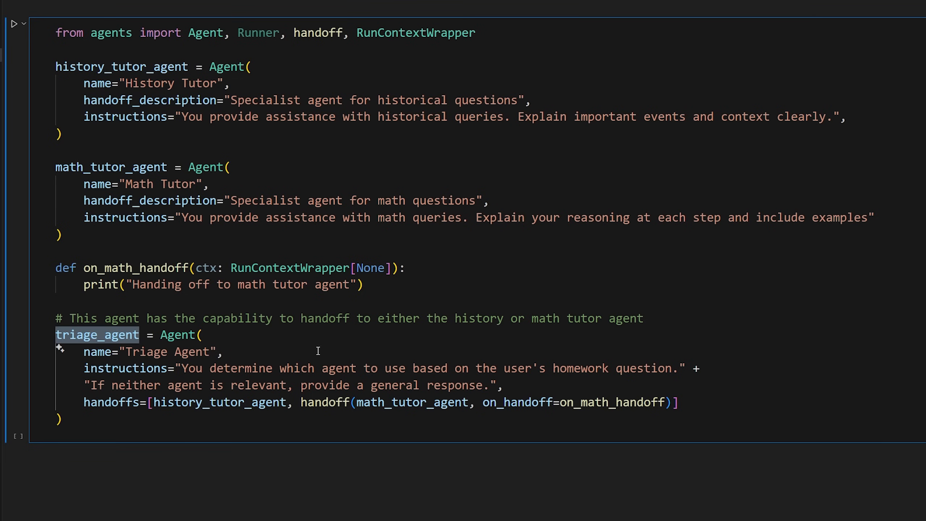
mouse_move(502, 369)
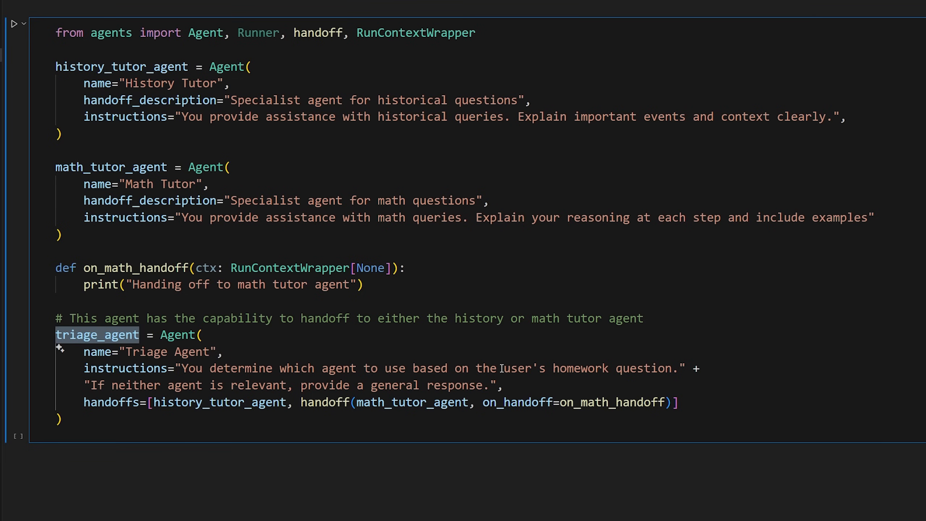
double_click(241, 368)
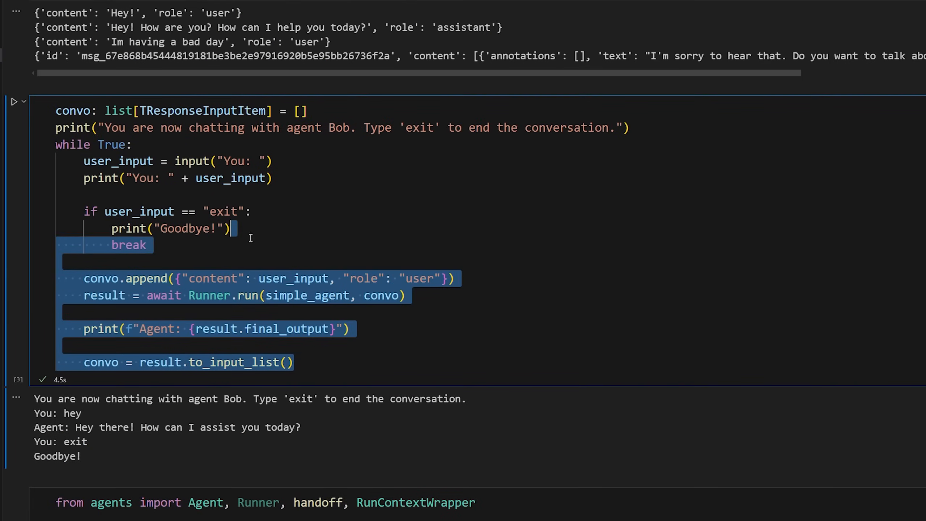
scroll("down", 3)
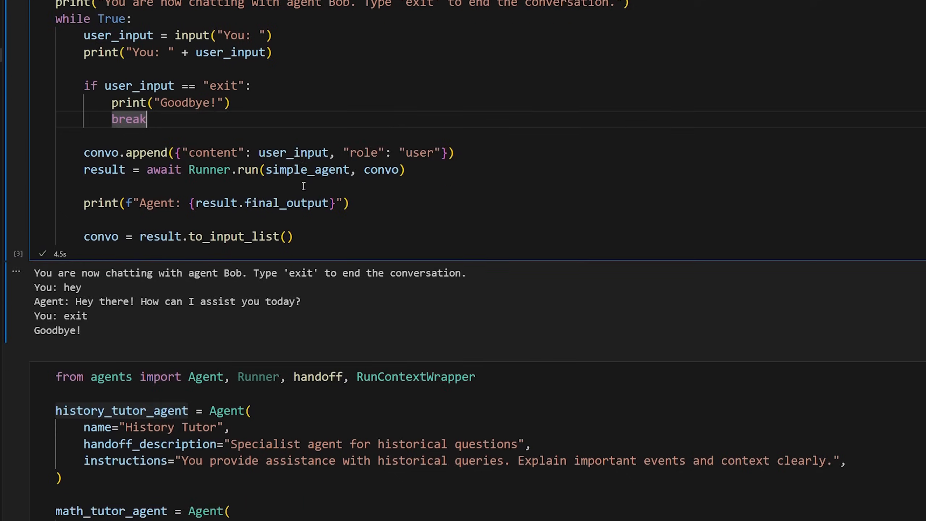
scroll("down", 3)
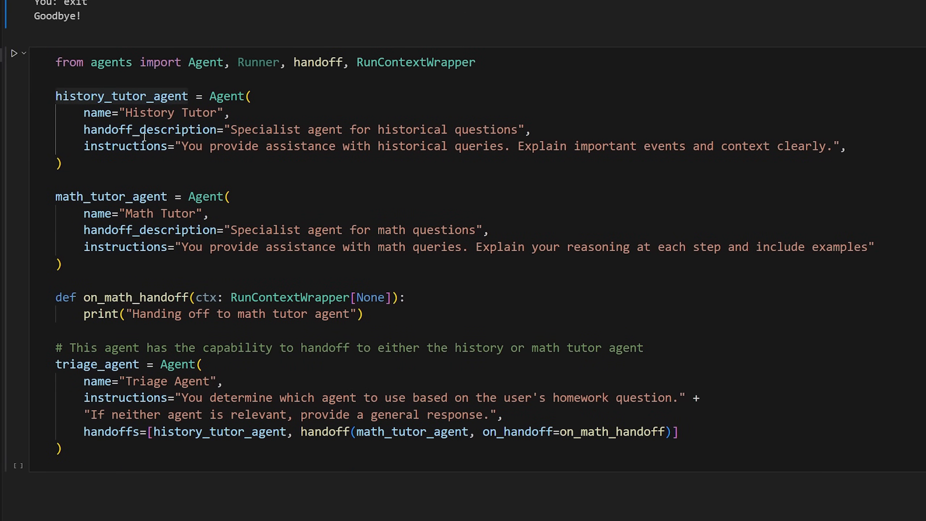
scroll("down", 3)
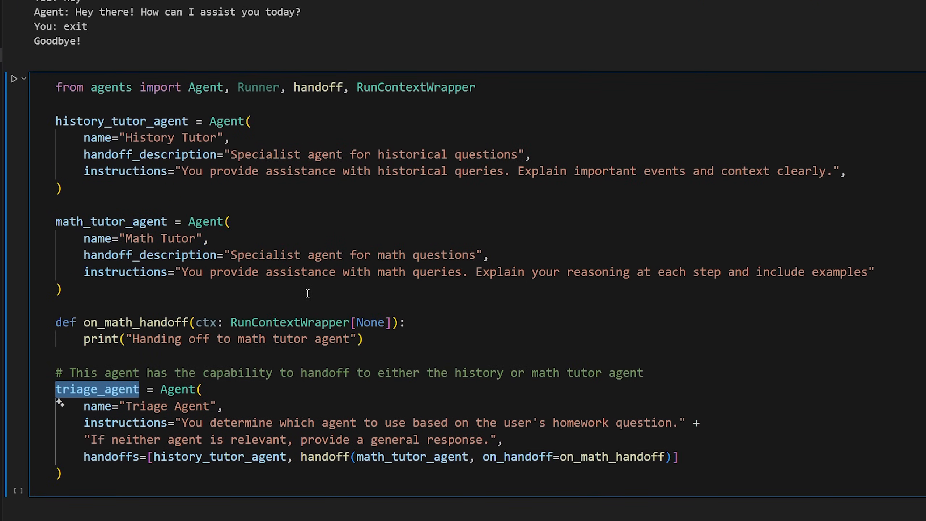
scroll("up", 3)
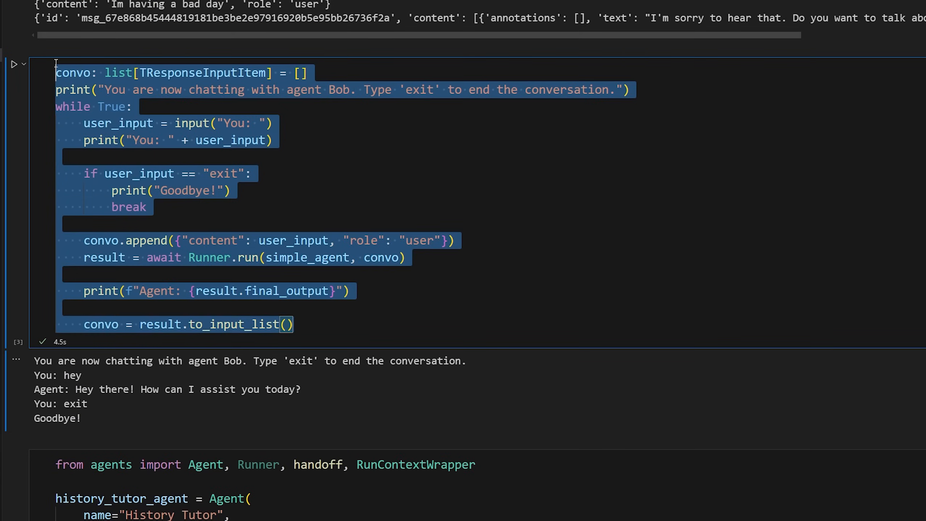
scroll("down", 3)
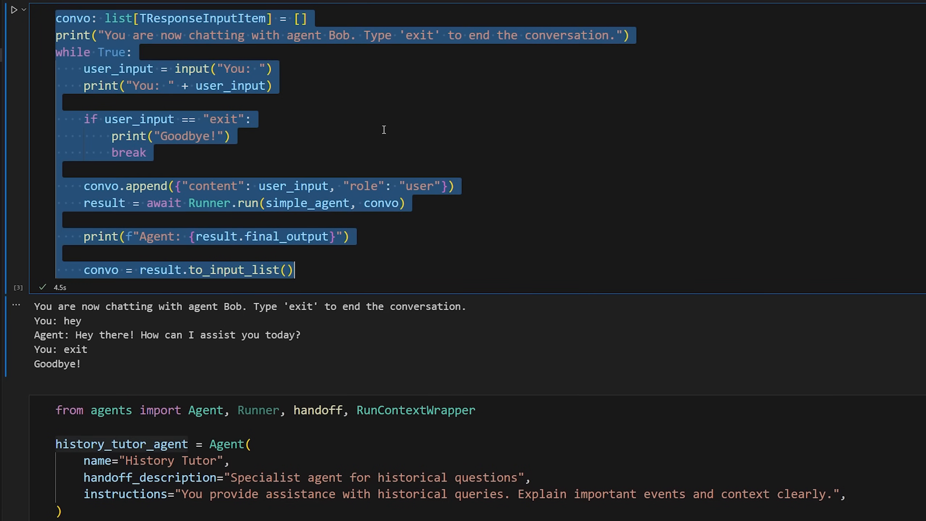
scroll("down", 3)
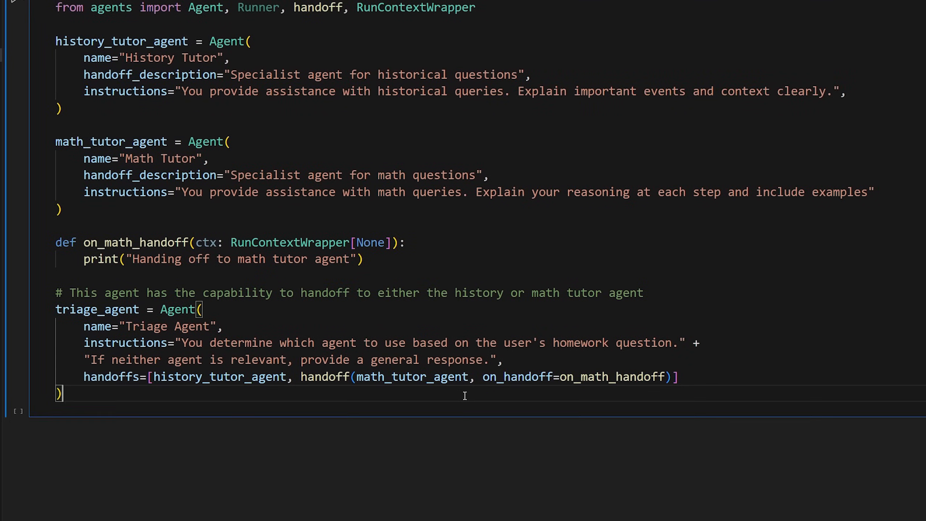
- Add last_agent = triage_agent above the chat loop in the agents cell
scroll("down", 3)
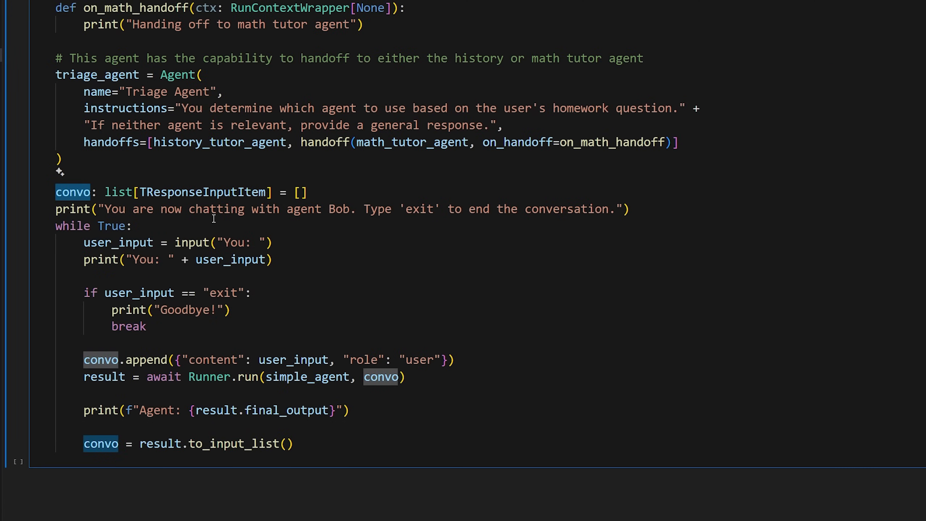
type("last")
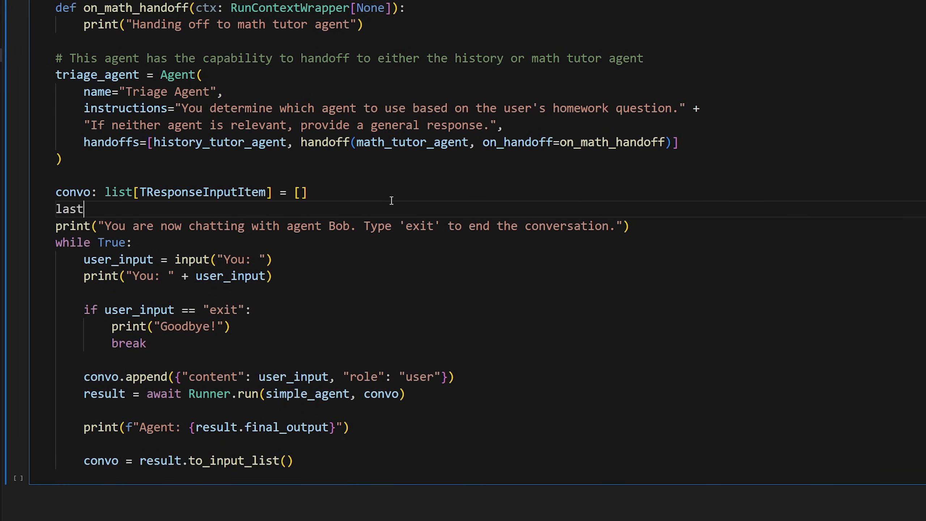
type("_agent =")
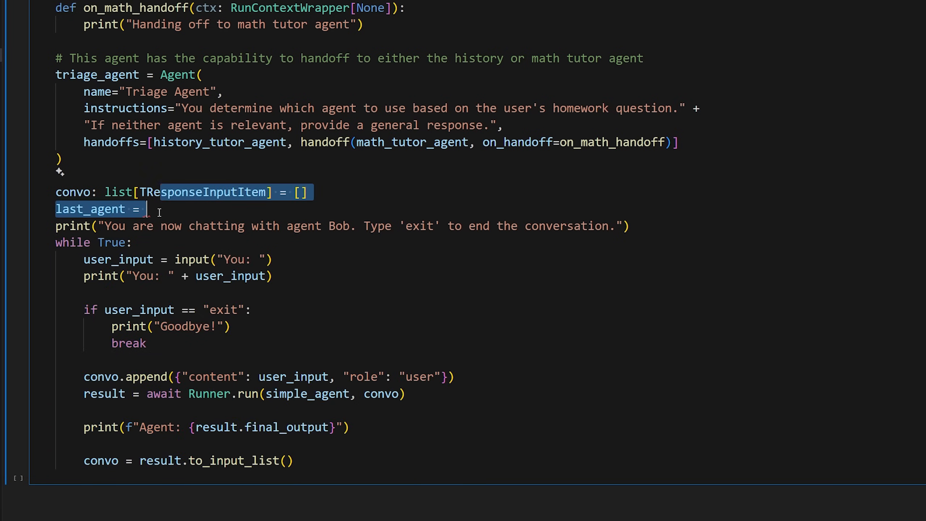
type("triage_agent")
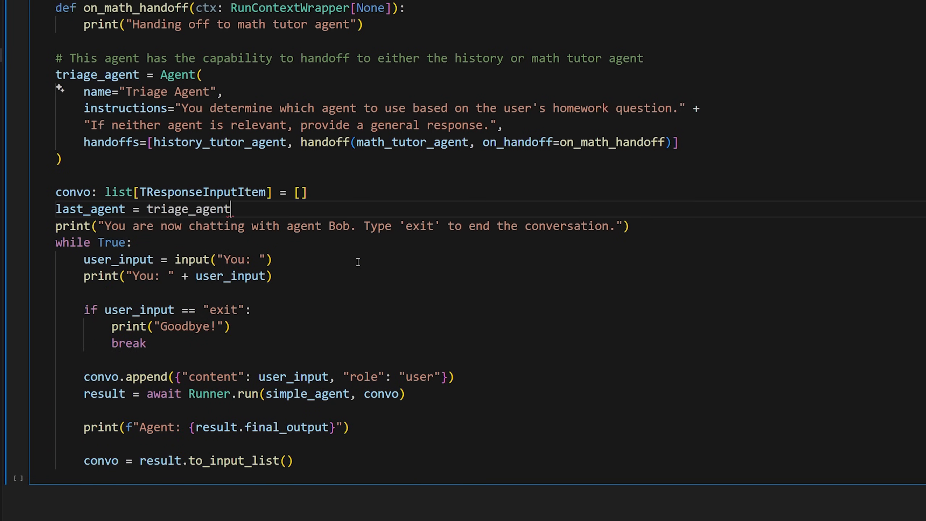
- Pass last_agent to Runner.run instead of simple_agent and start a line after the convo update
scroll("down", 3)
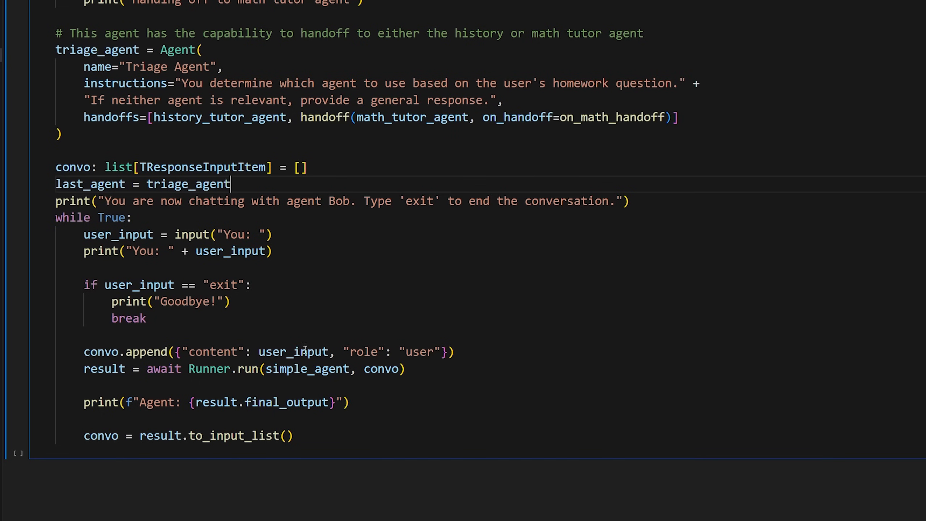
double_click(307, 368)
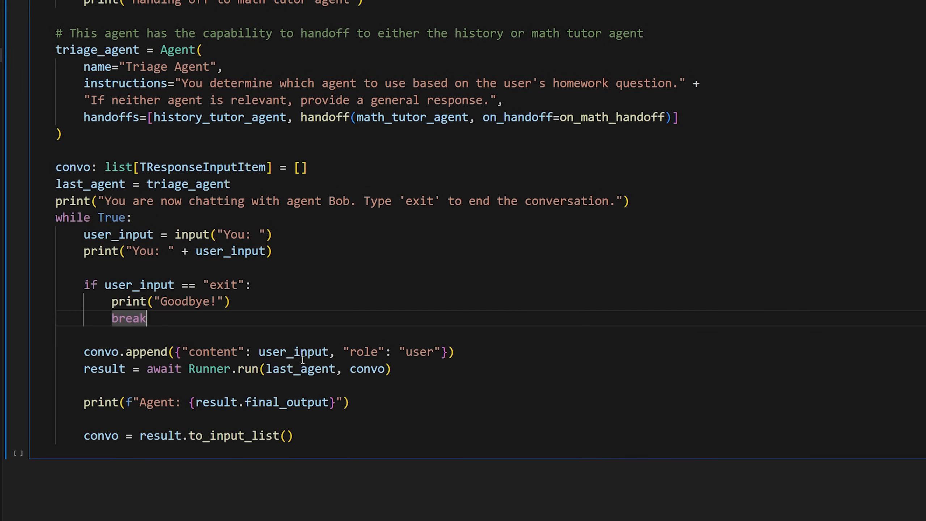
double_click(90, 183)
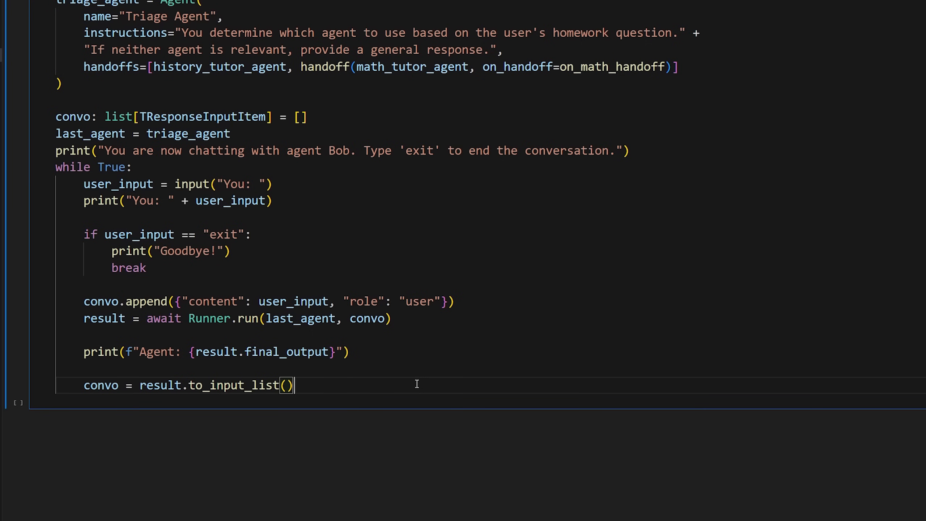
key("Return")
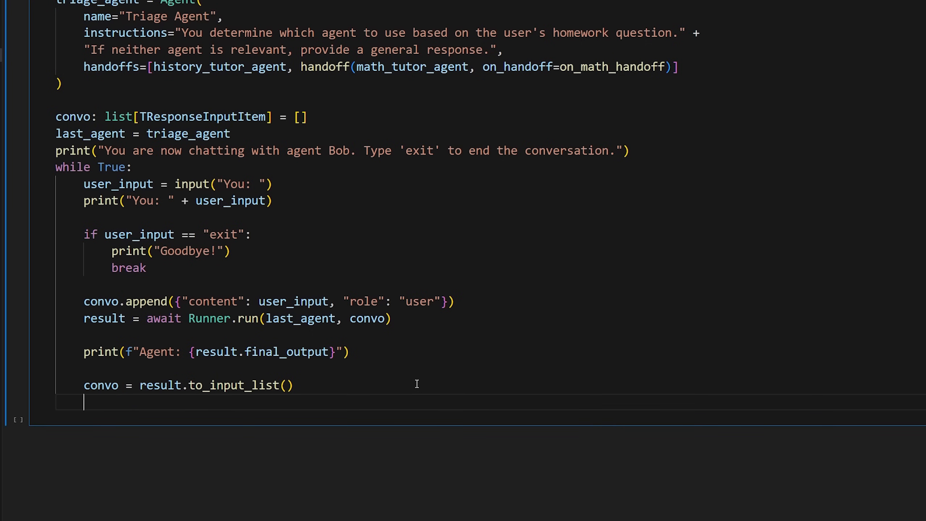
- Set last_agent = result.last_agent and label the welcome with {last_agent.name}
type("last_agent")
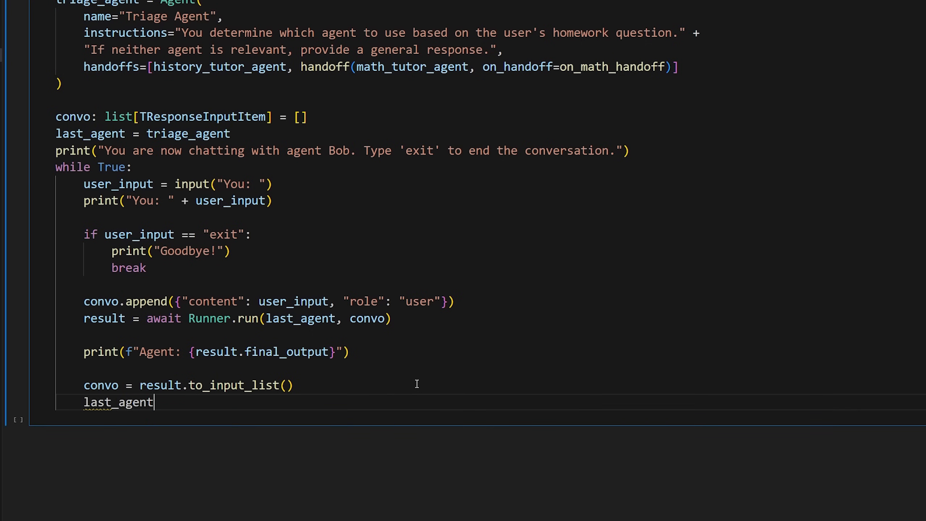
type("= result.last_agent")
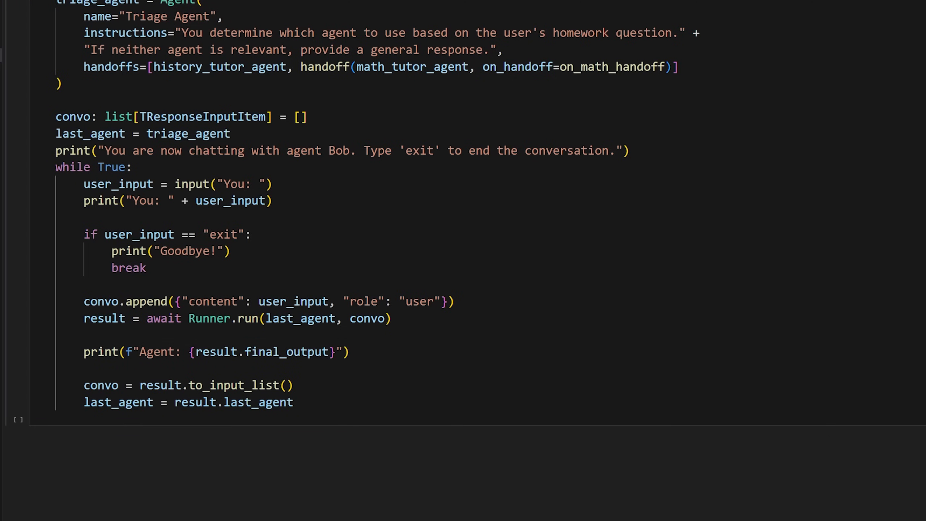
type("{last_agent.name}")
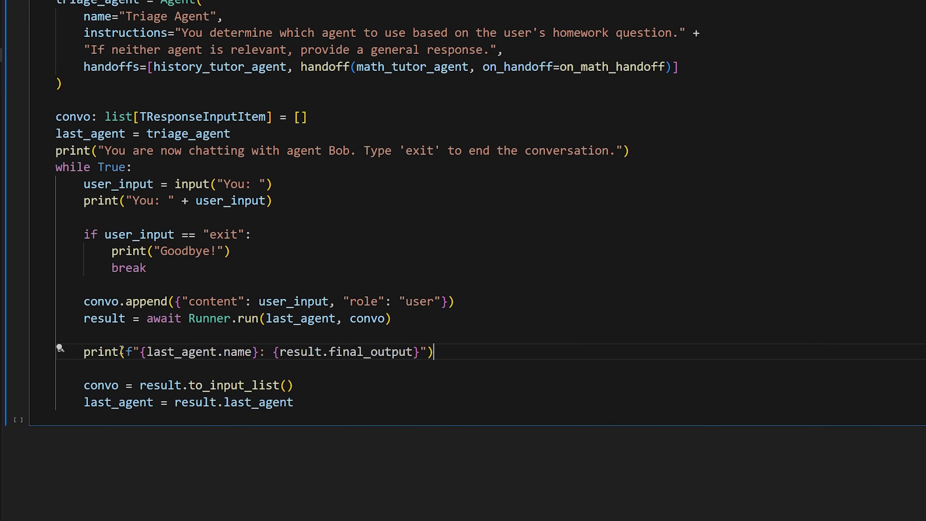
- Replace the old print with print(f"{last_agent.name}: {result.final_output}") after the update
double_click(236, 351)
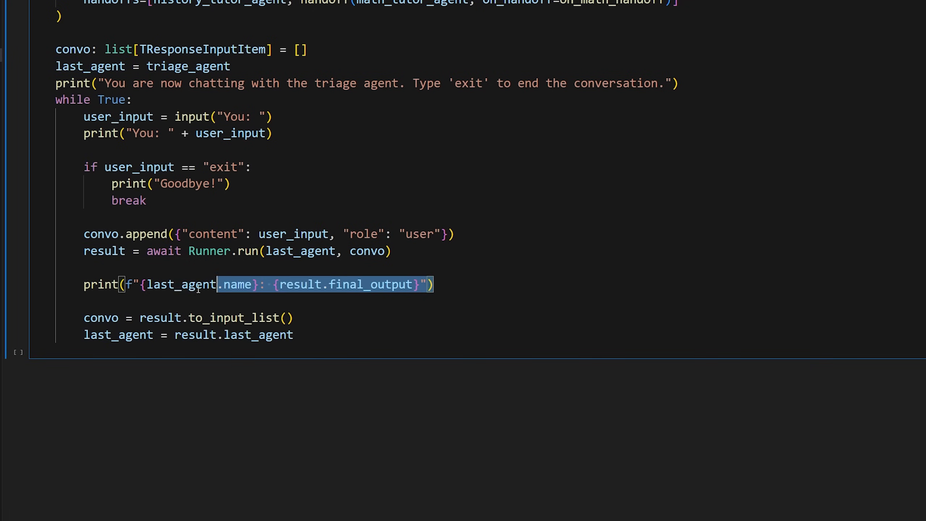
key("Delete")
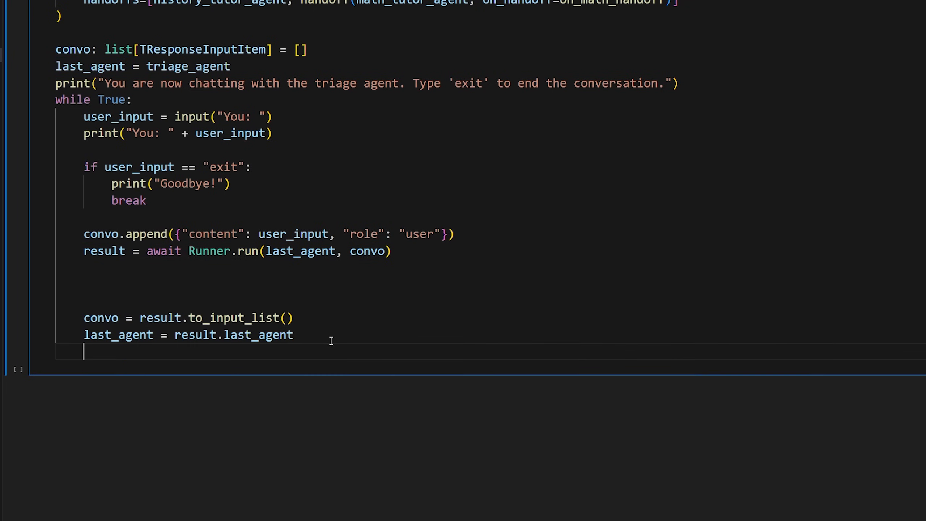
type("print(f\"{last_agent.name}: {result.final_output}\")")
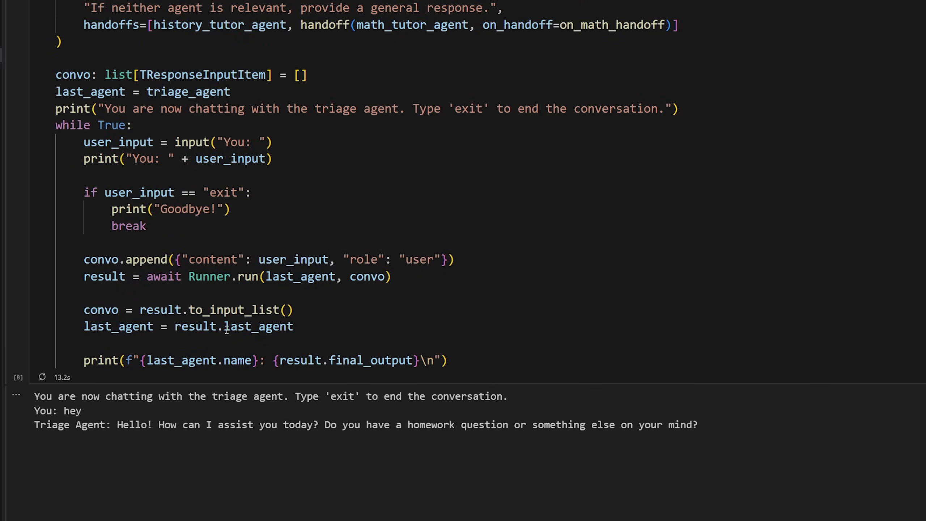
- Scroll through the chat output showing the Math Tutor handoff, then switch to simple_chat.py
scroll("up", 3)
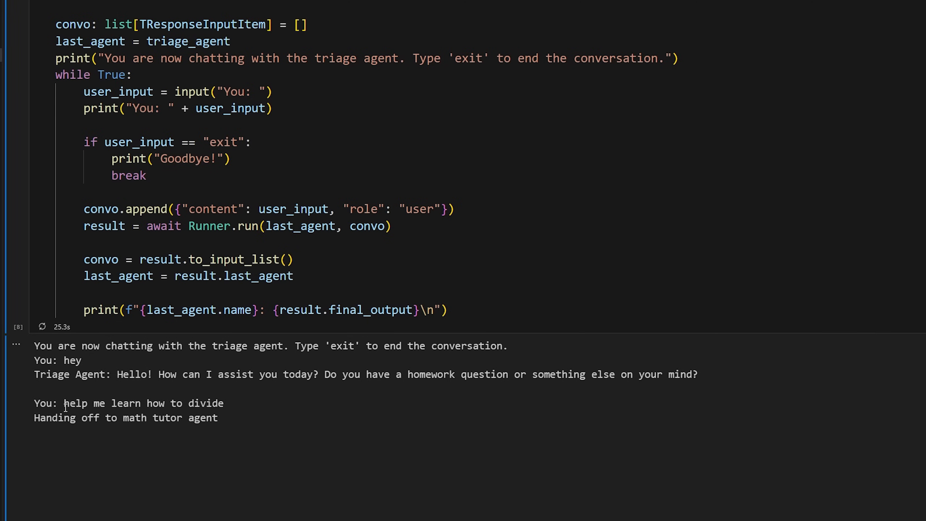
scroll("down", 3)
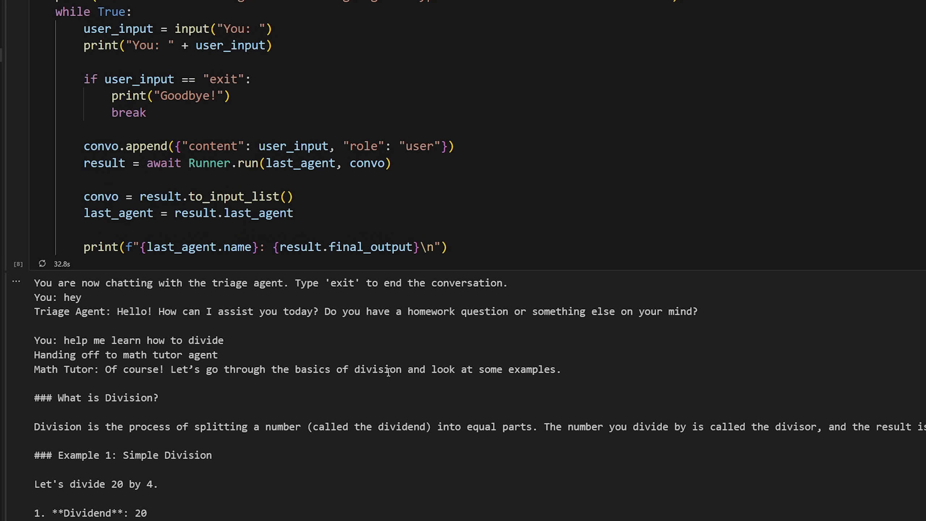
scroll("down", 3)
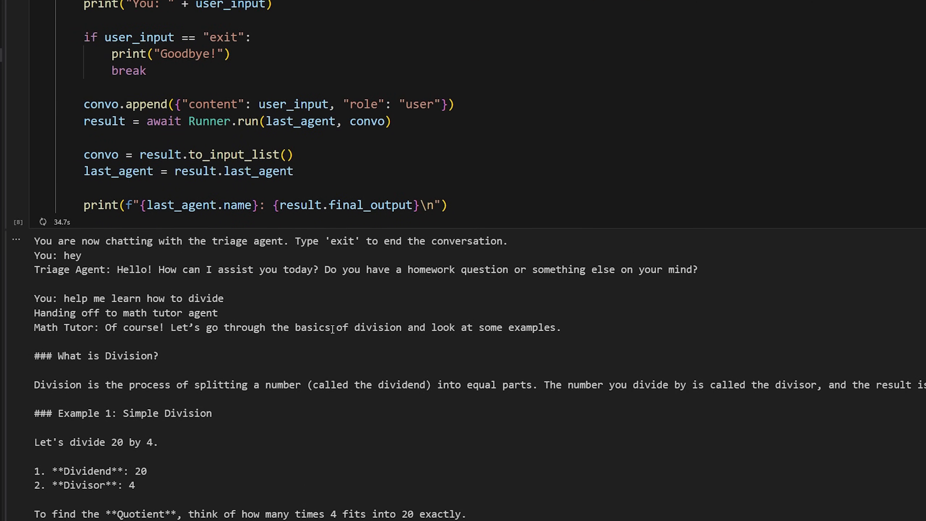
scroll("up", 3)
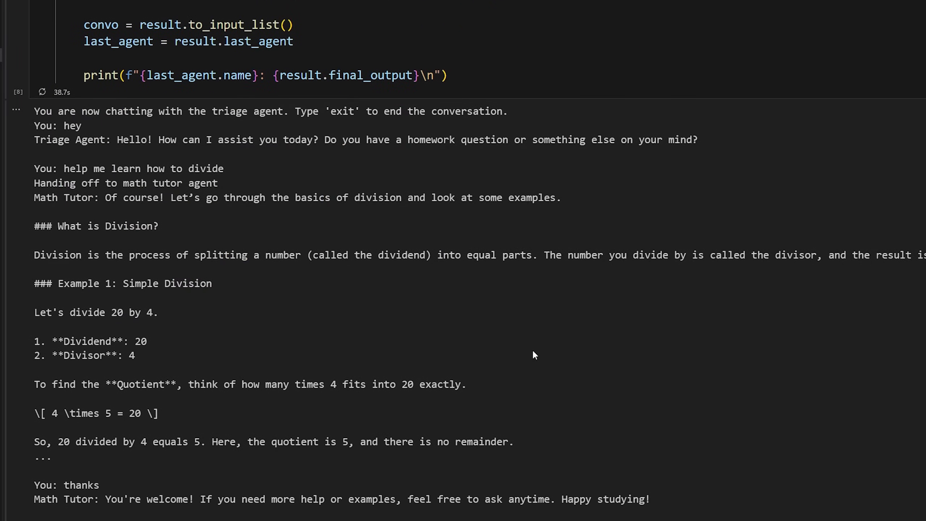
scroll("down", 3)
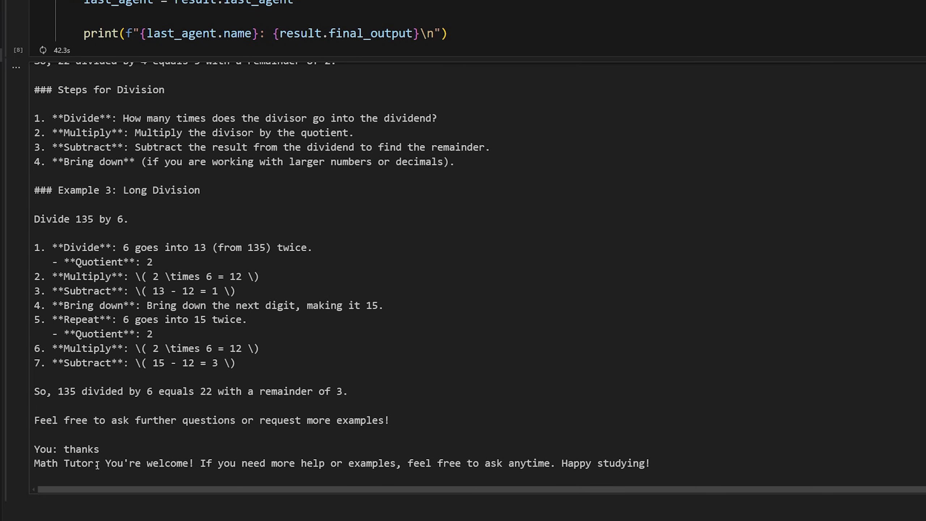
scroll("up", 3)
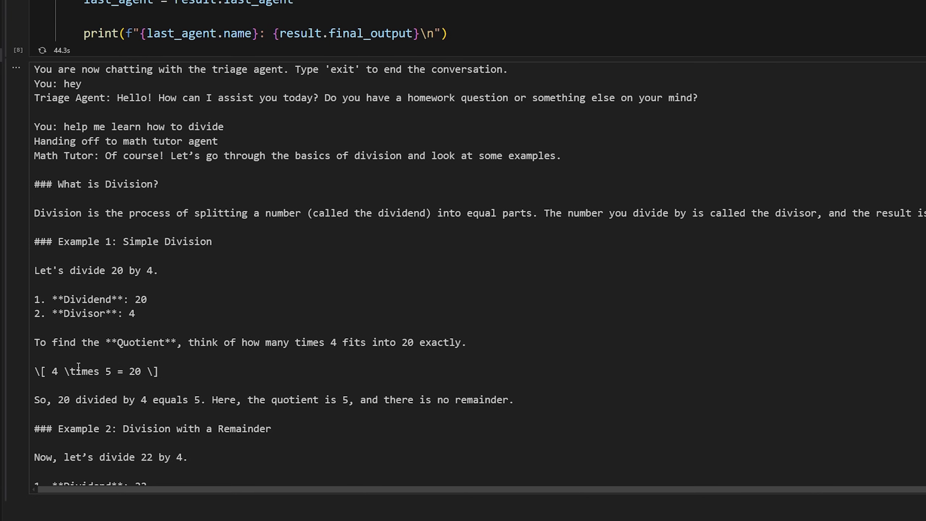
scroll("up", 3)
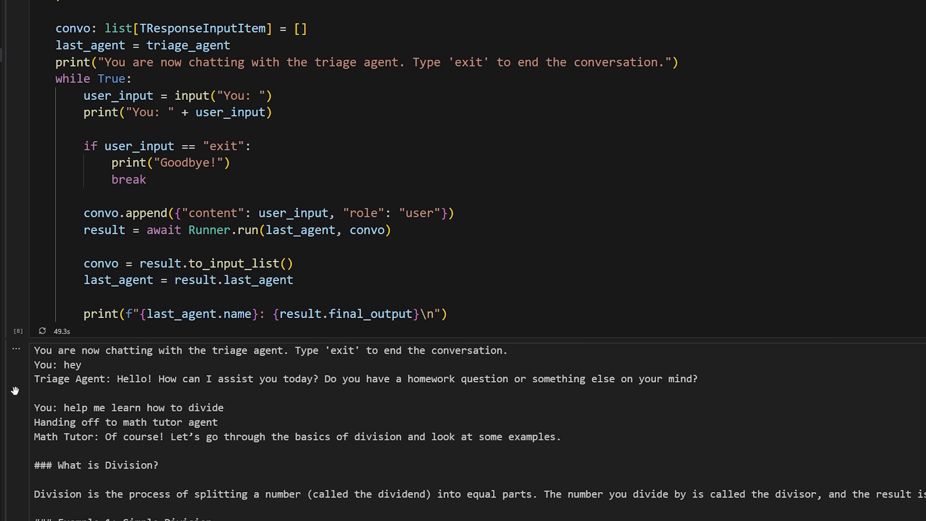
mouse_move(21, 391)
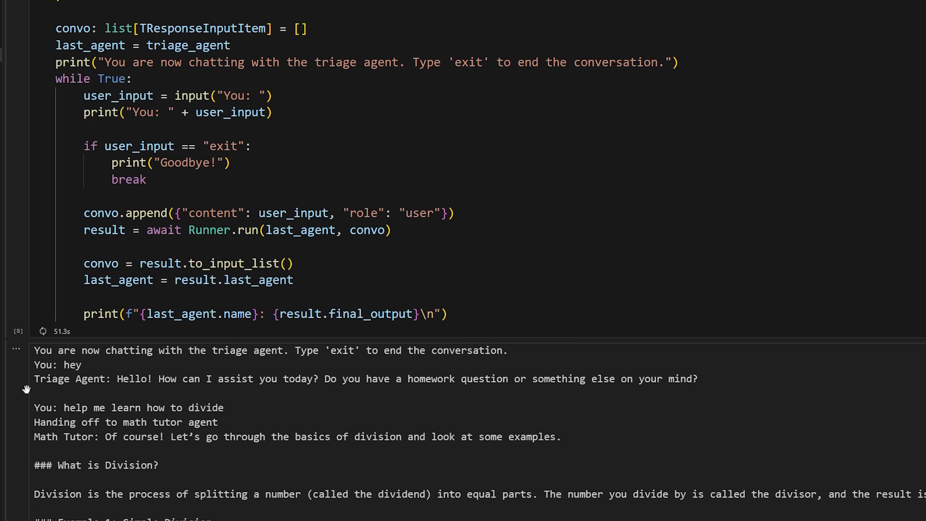
scroll("down", 3)
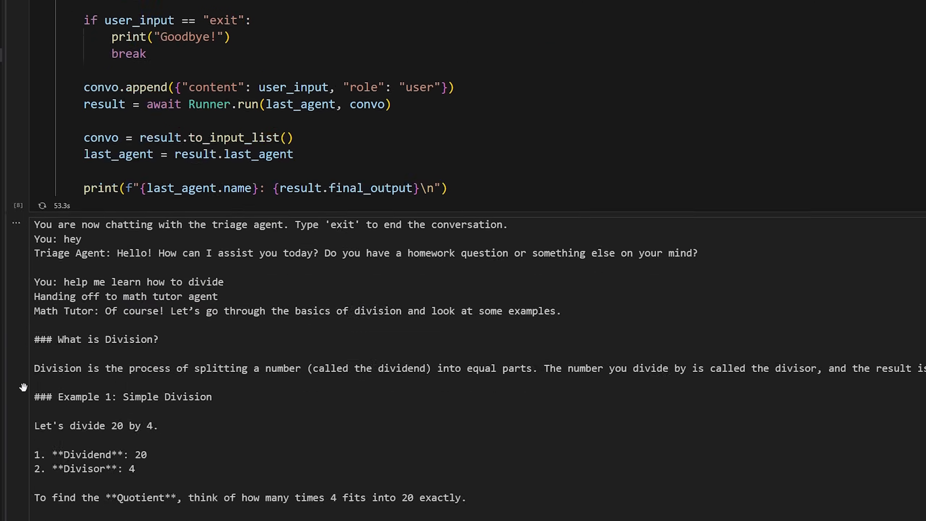
left_click(317, 11)
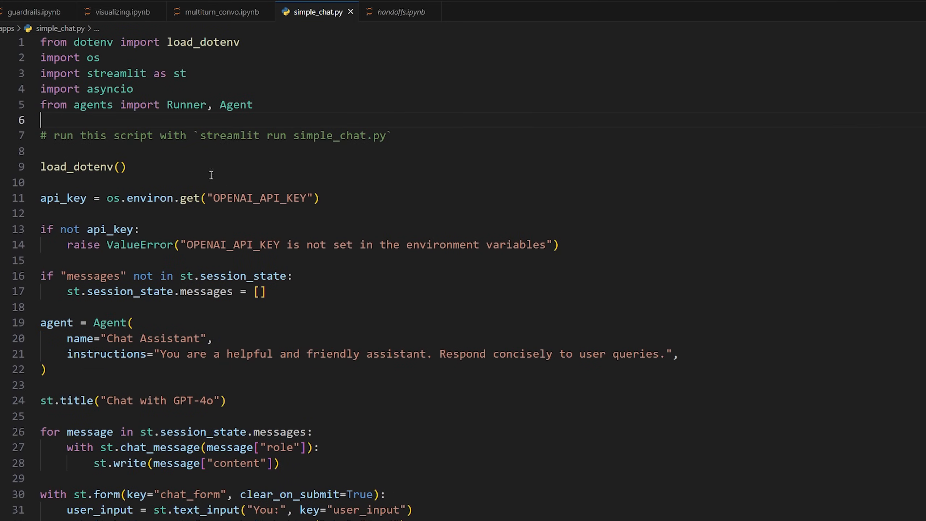
- Scroll through the Streamlit chat form code in simple_chat.py
scroll("down", 3)
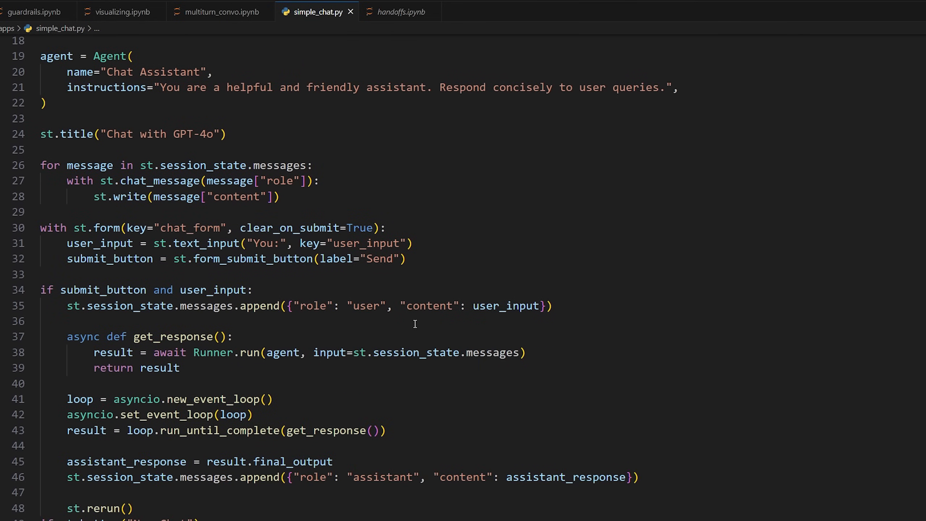
scroll("up", 3)
type("./v")
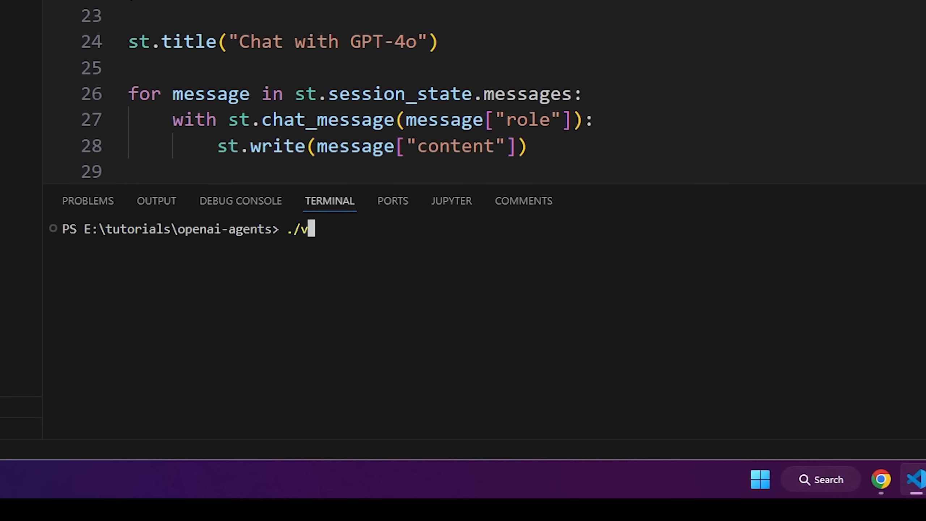
- Activate the venv, run 'streamlit run simple_chat.py', and bring up Chrome to view the app
key("Return")
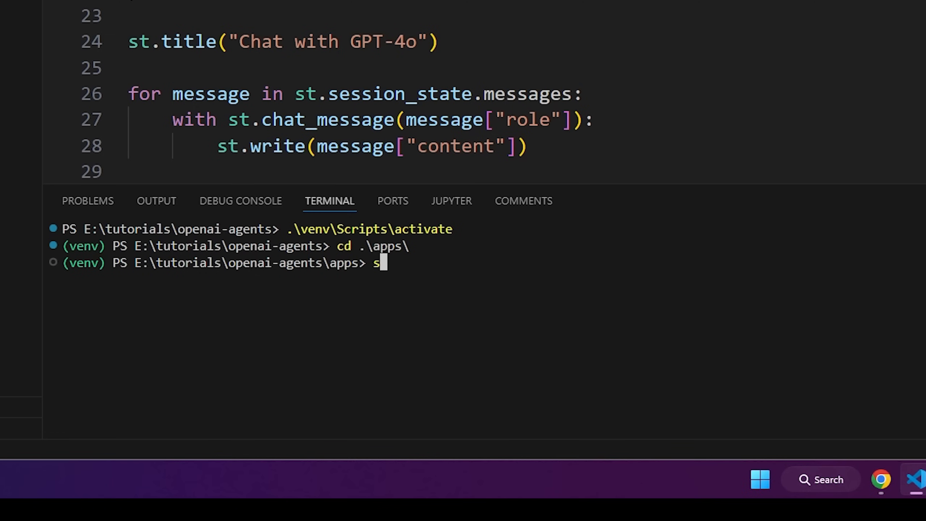
type("treamlit run si")
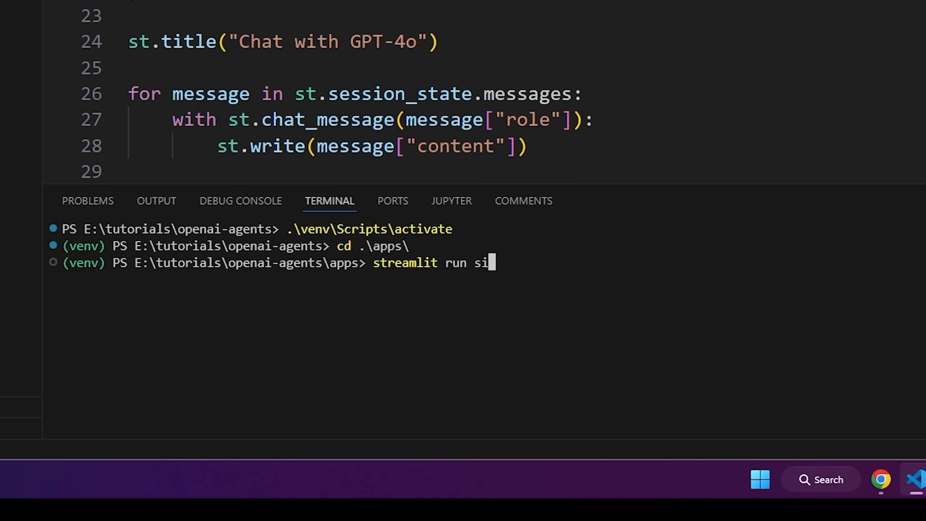
key("Return")
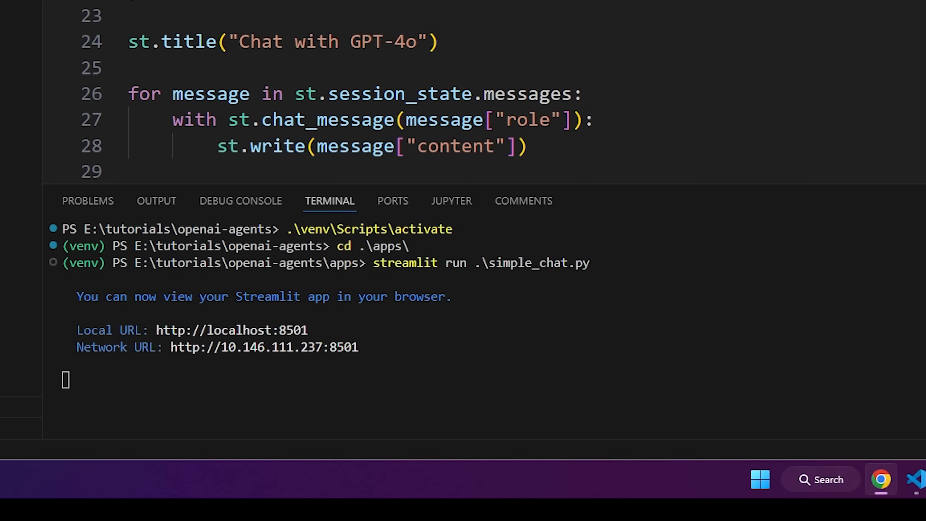
left_click(881, 479)
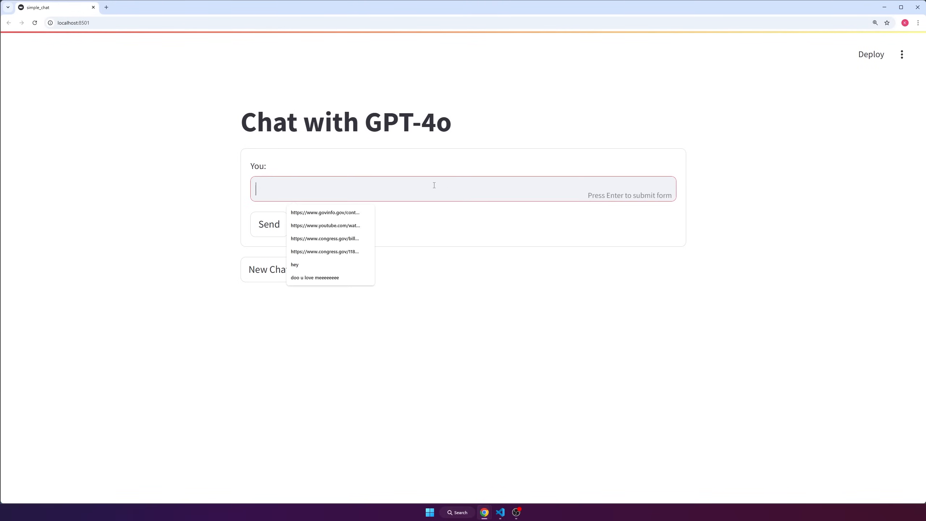
- Send 'what was my first message?' in the Chat with GPT-4o app and get the reply
left_click(324, 251)
type("what wa")
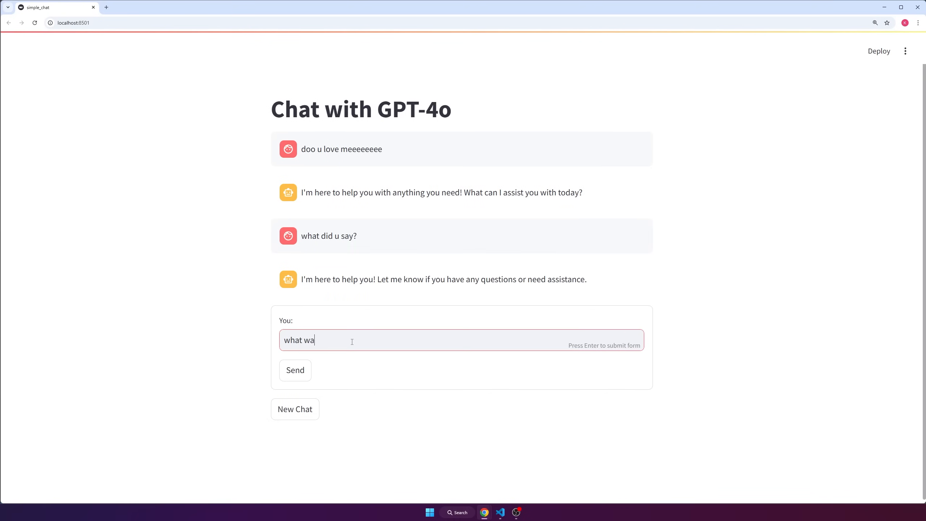
type("s my first mes")
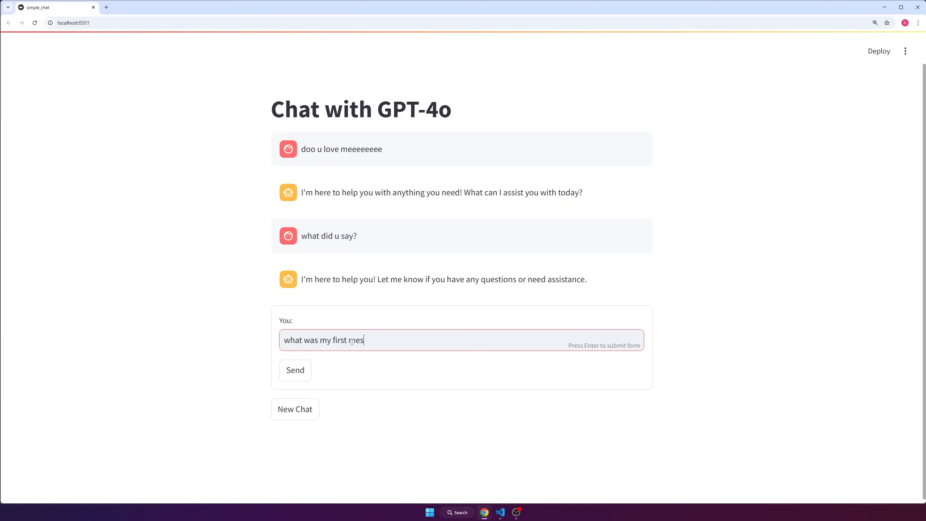
left_click(294, 370)
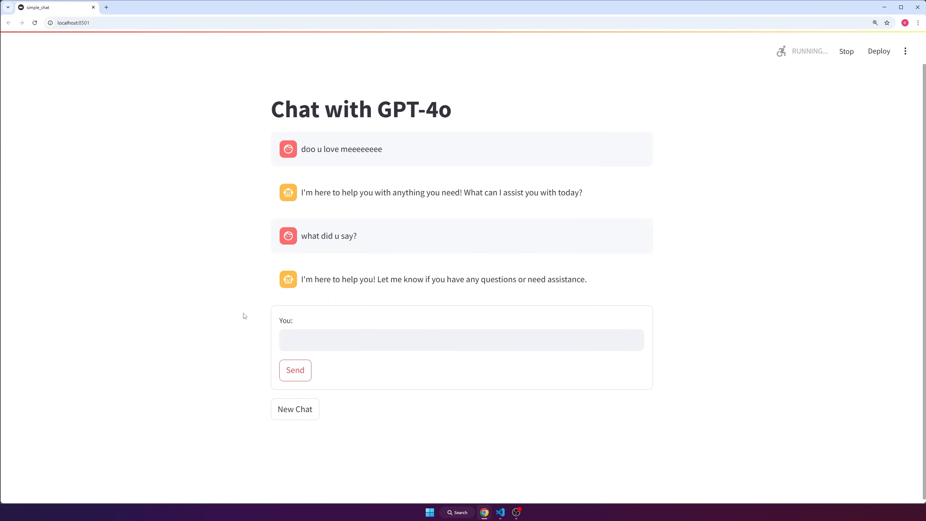
left_click(294, 370)
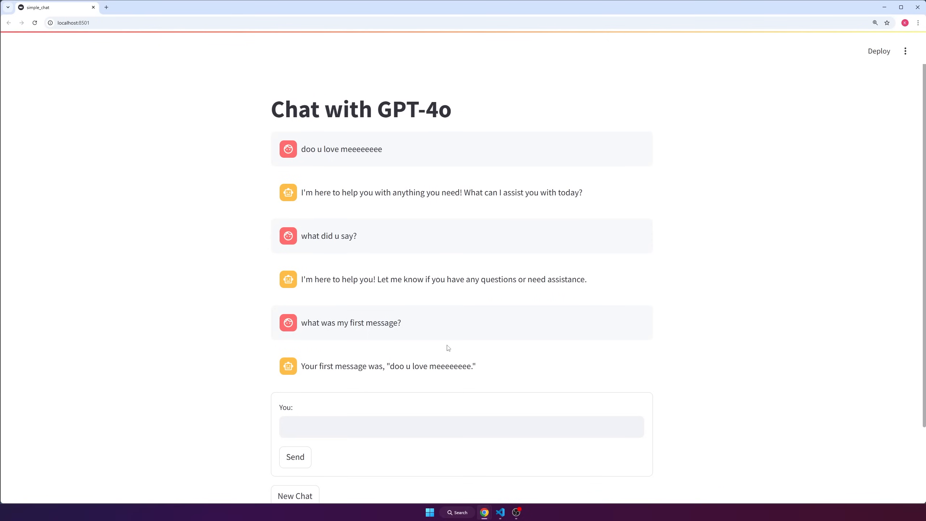
mouse_move(555, 262)
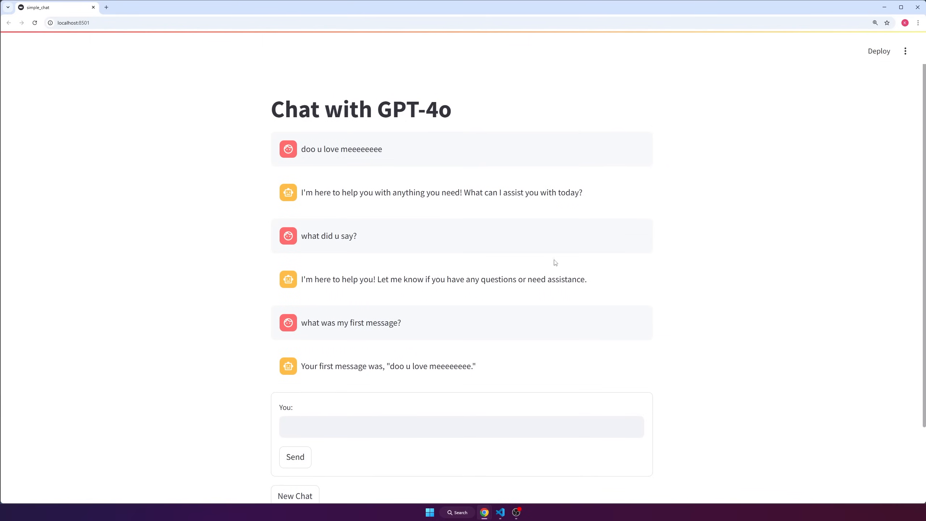
mouse_move(411, 243)
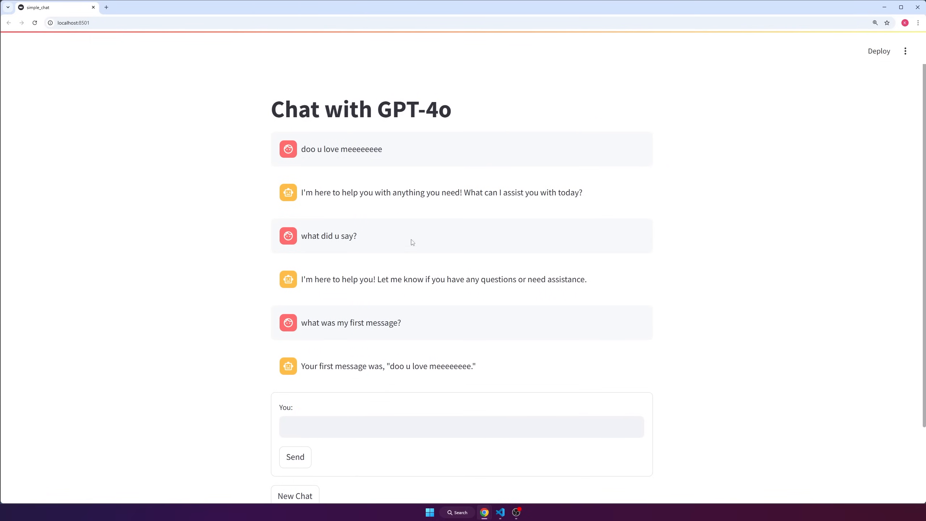
mouse_move(469, 256)
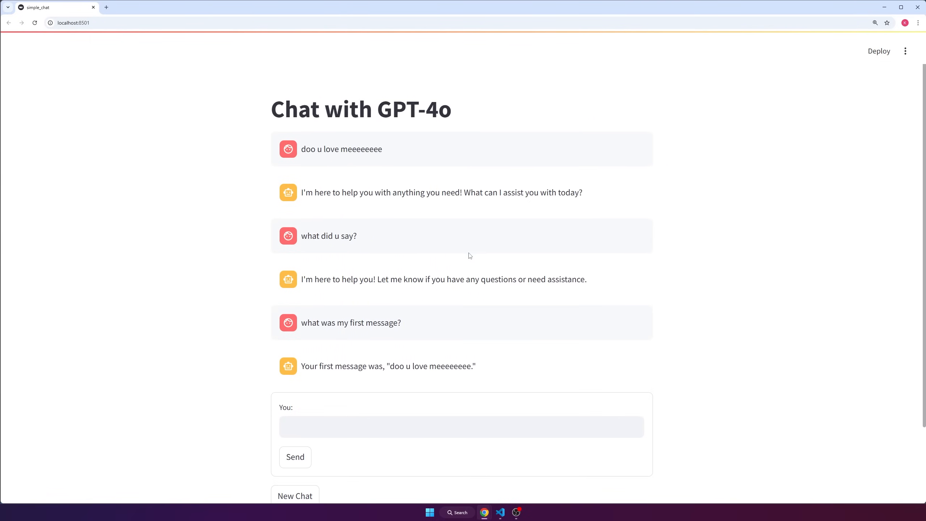